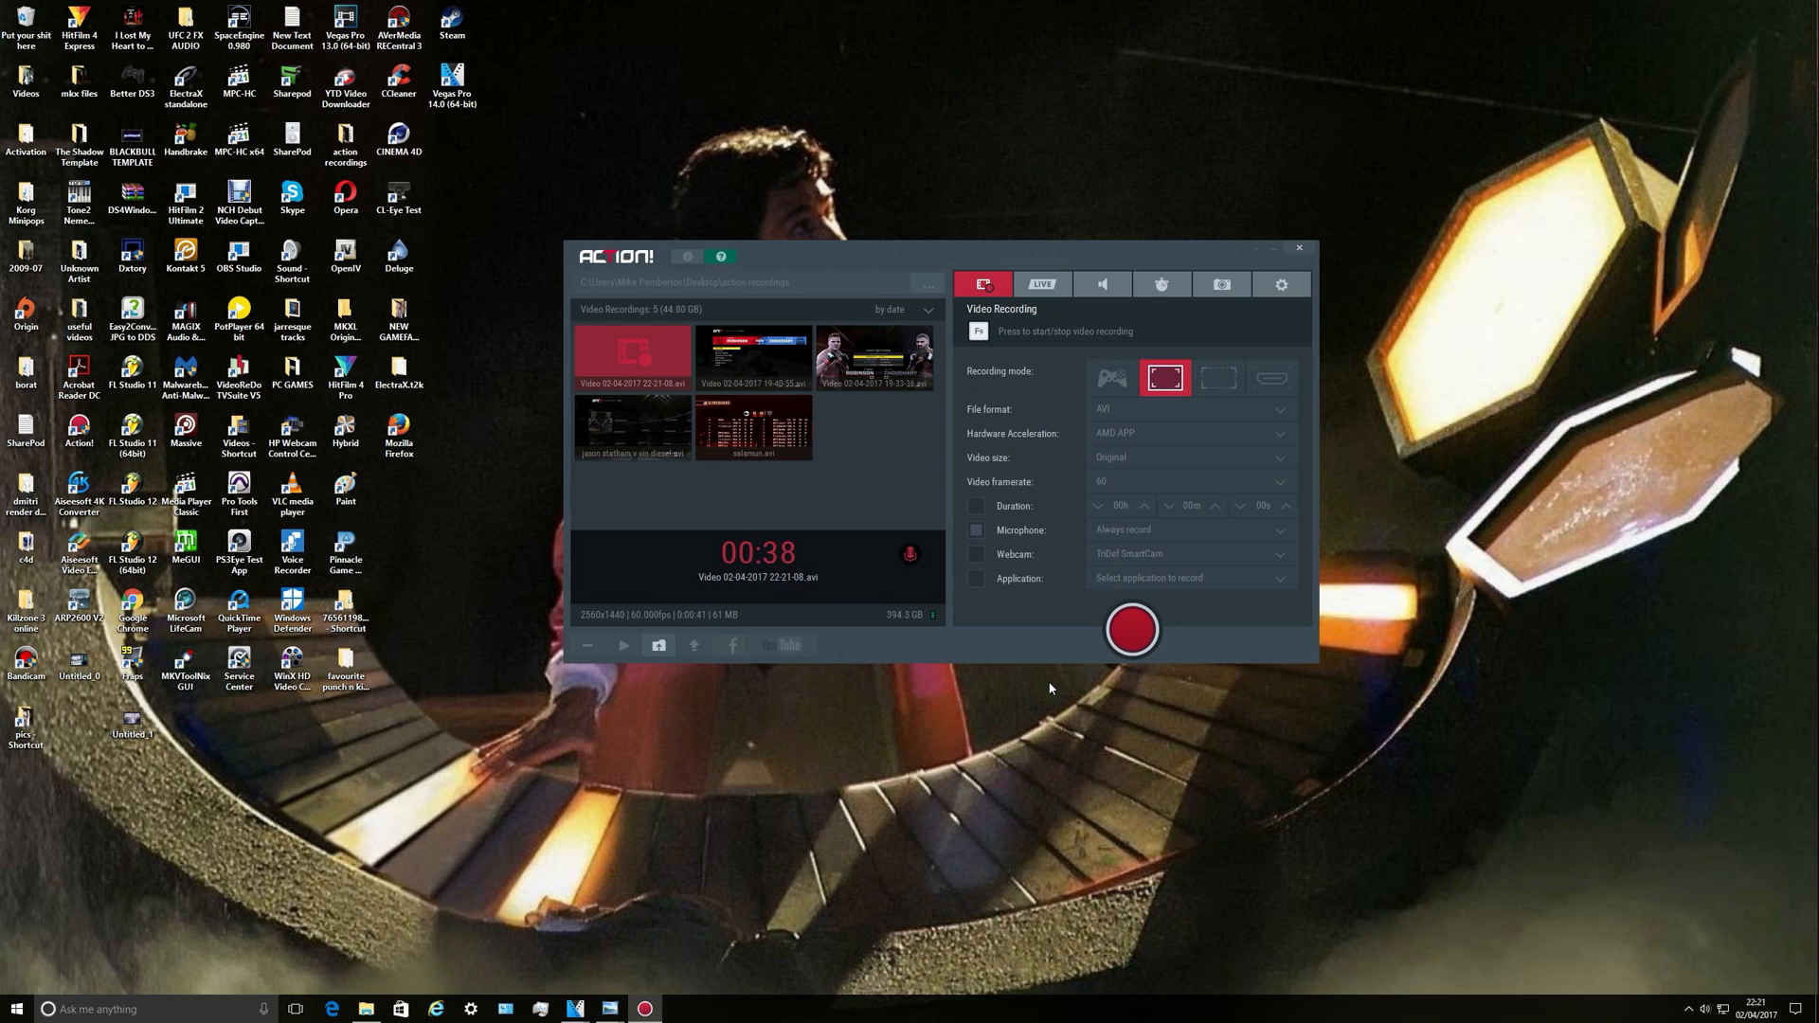
{"action": "mouse_move", "coordinate": [1205, 631]}
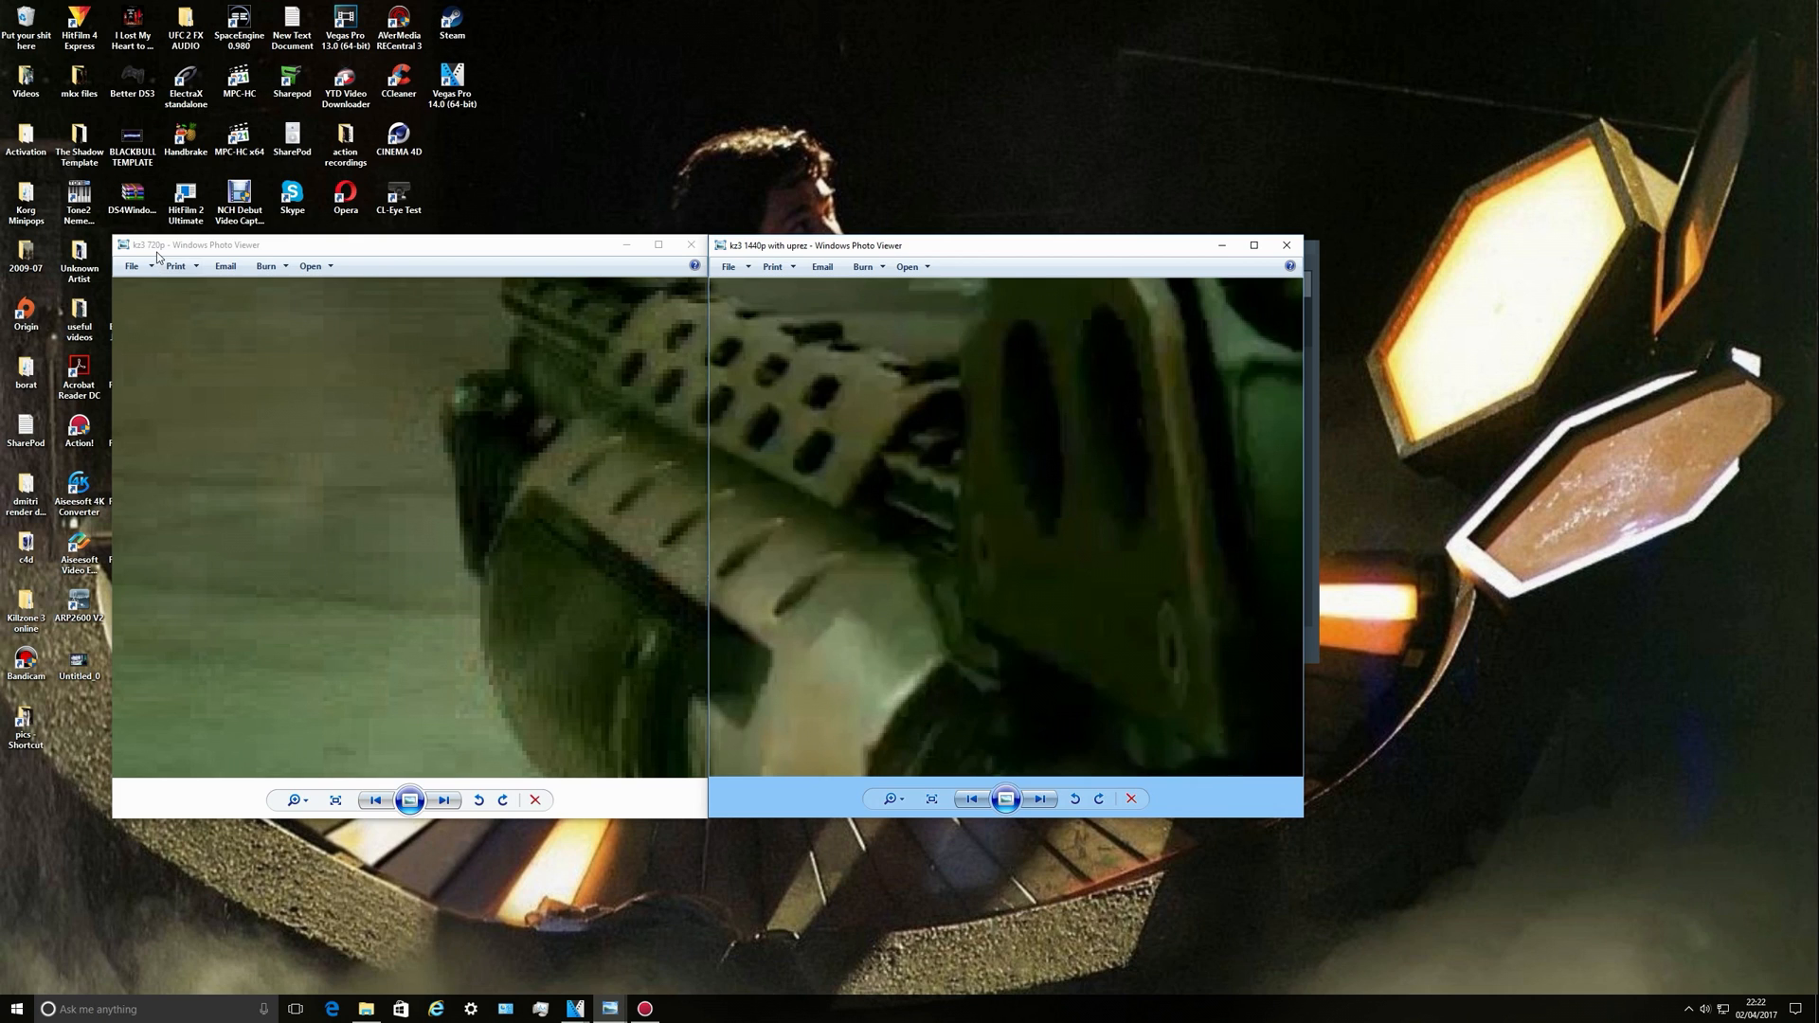
{"action": "mouse_move", "coordinate": [451, 483]}
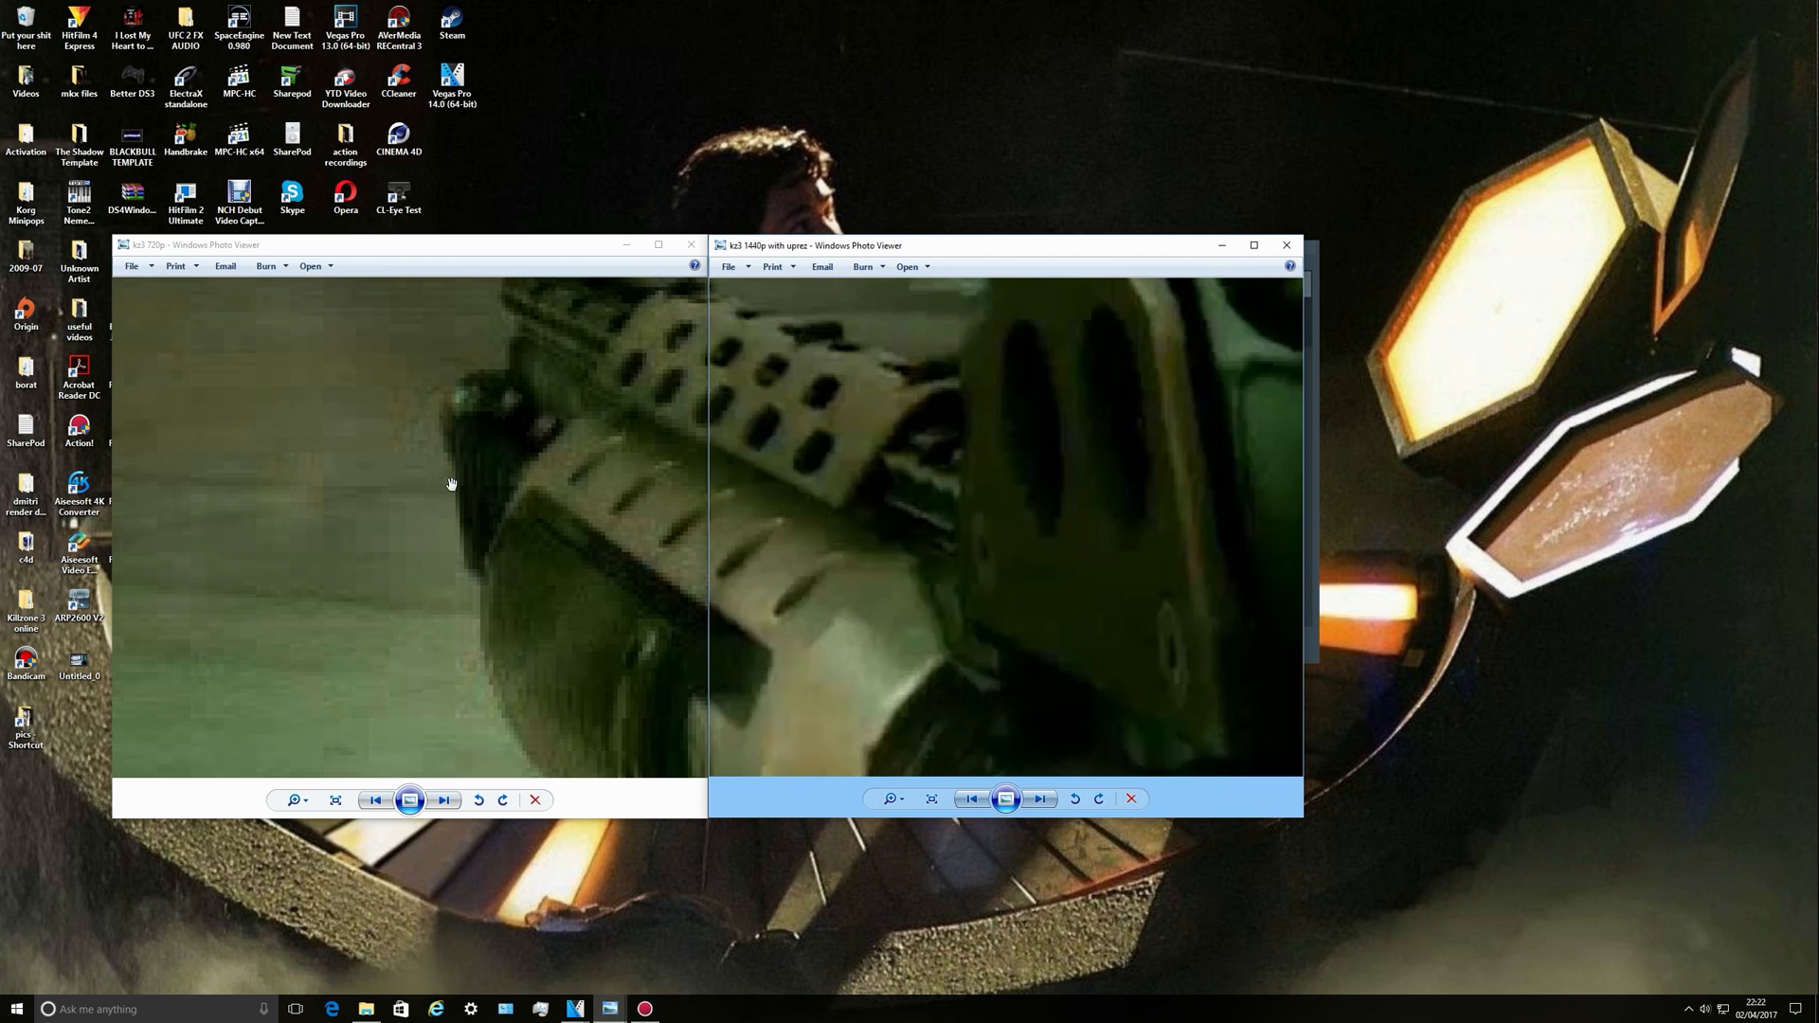
{"action": "mouse_move", "coordinate": [911, 527]}
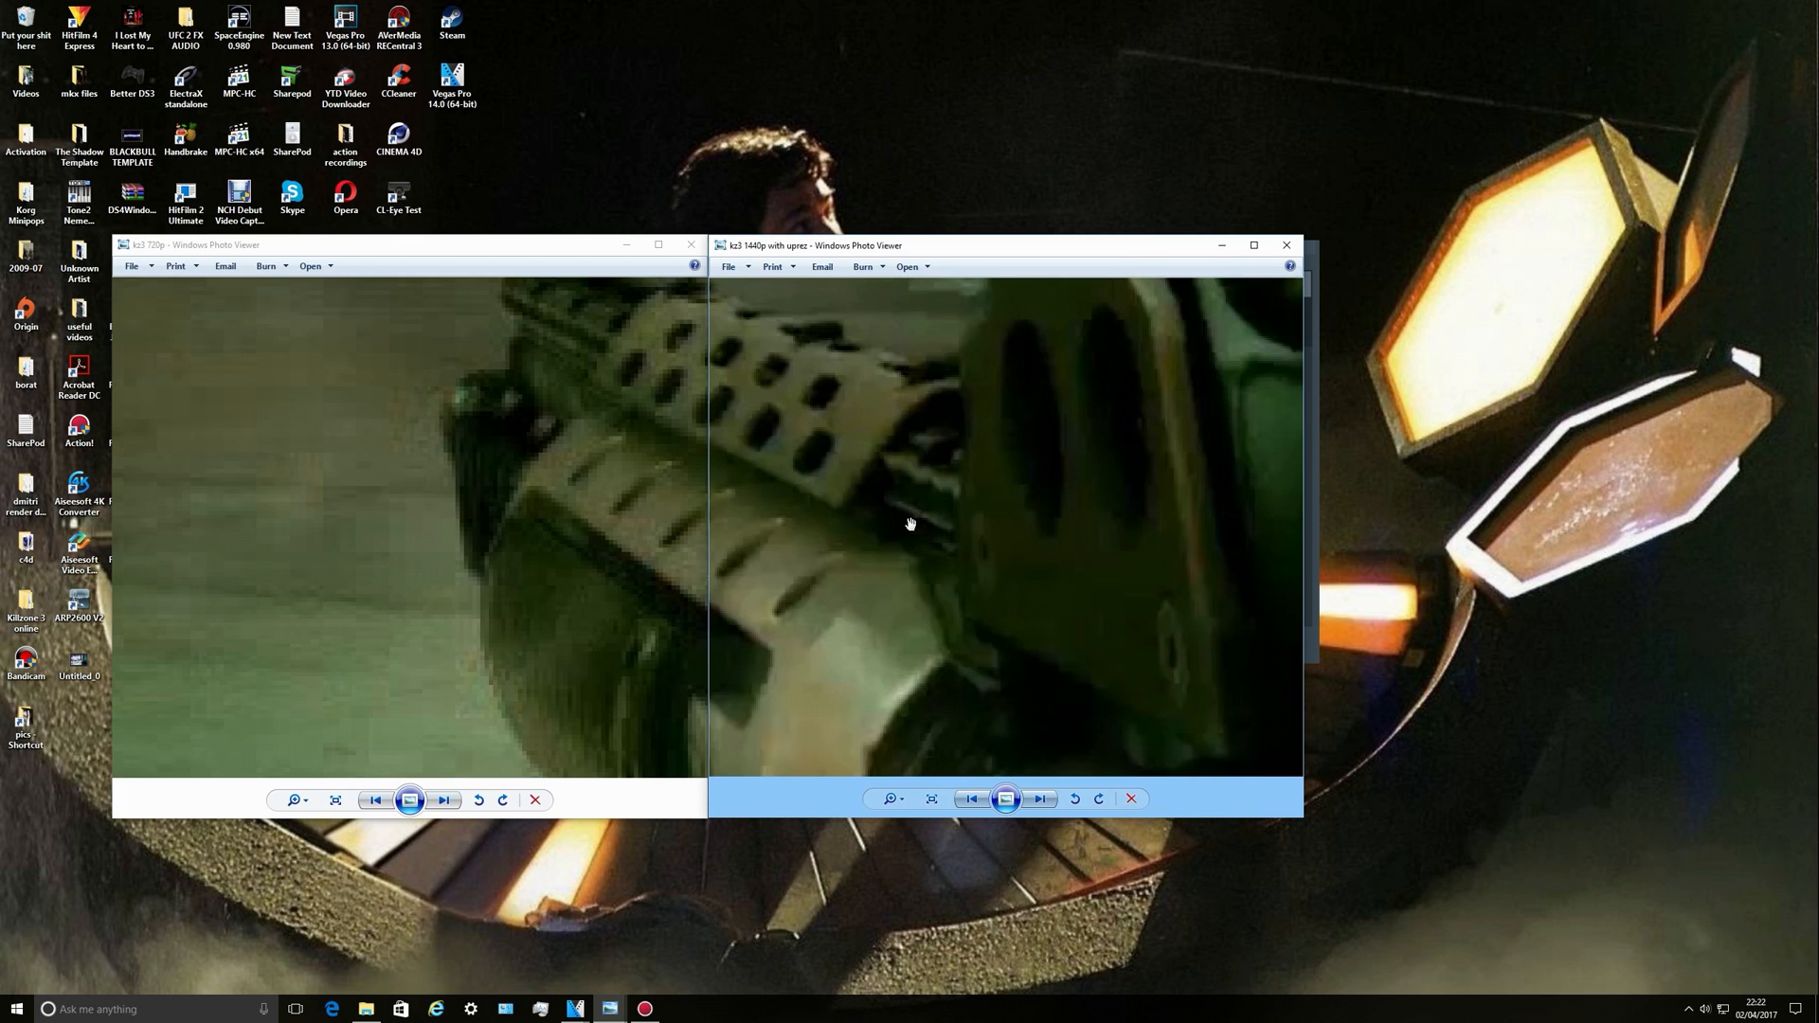
{"action": "mouse_move", "coordinate": [727, 618]}
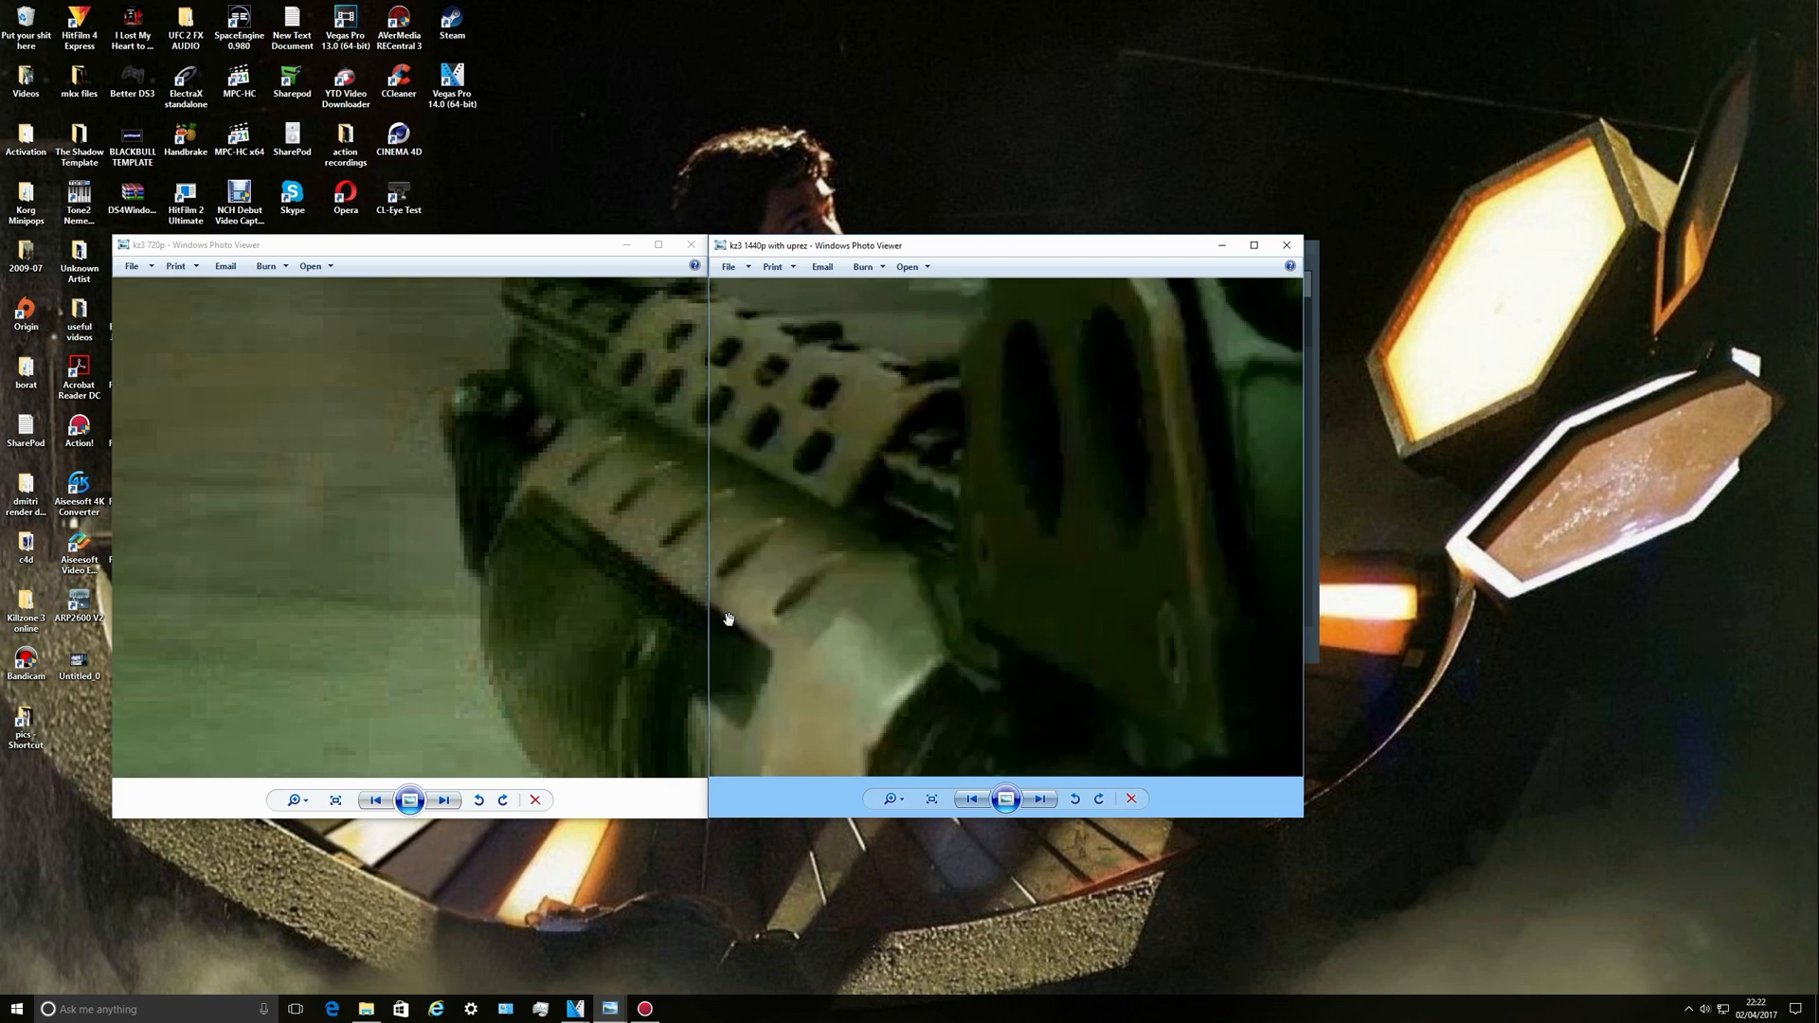
{"action": "mouse_move", "coordinate": [830, 453]}
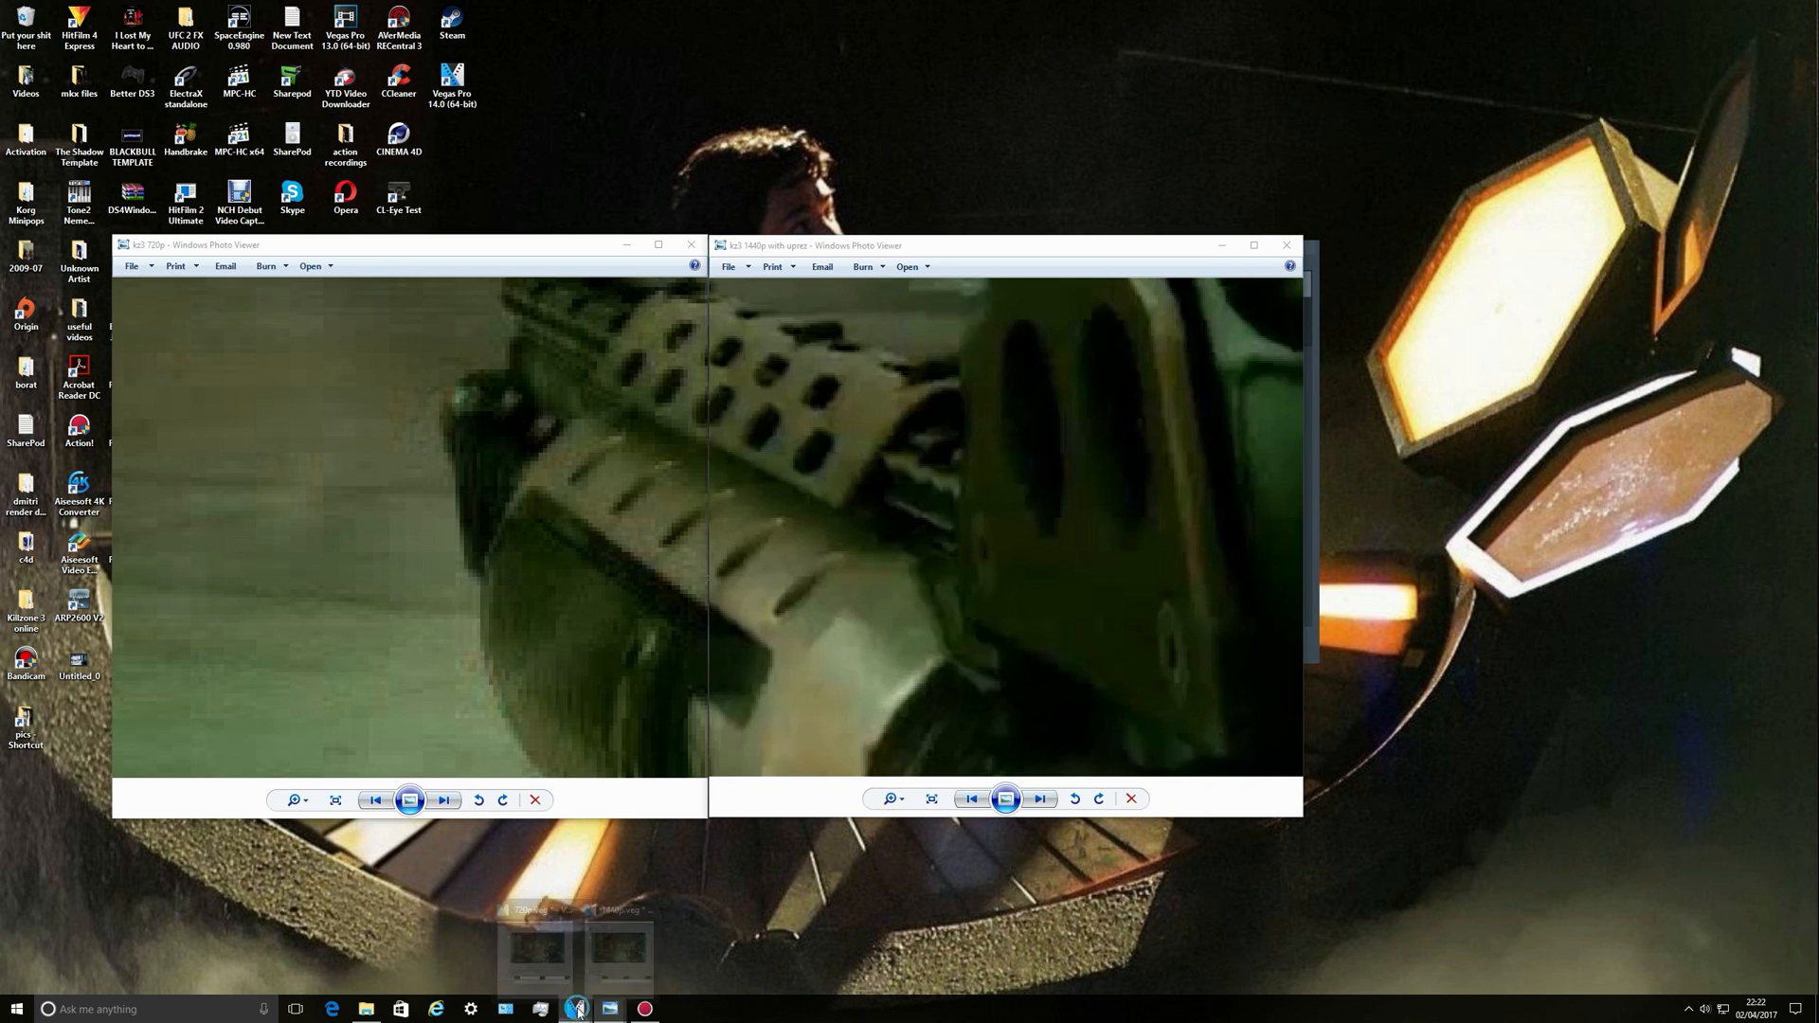
Bring the side-by-side 720p and 1440p VEGAS projects to the front.
{"action": "left_click", "coordinate": [574, 1008]}
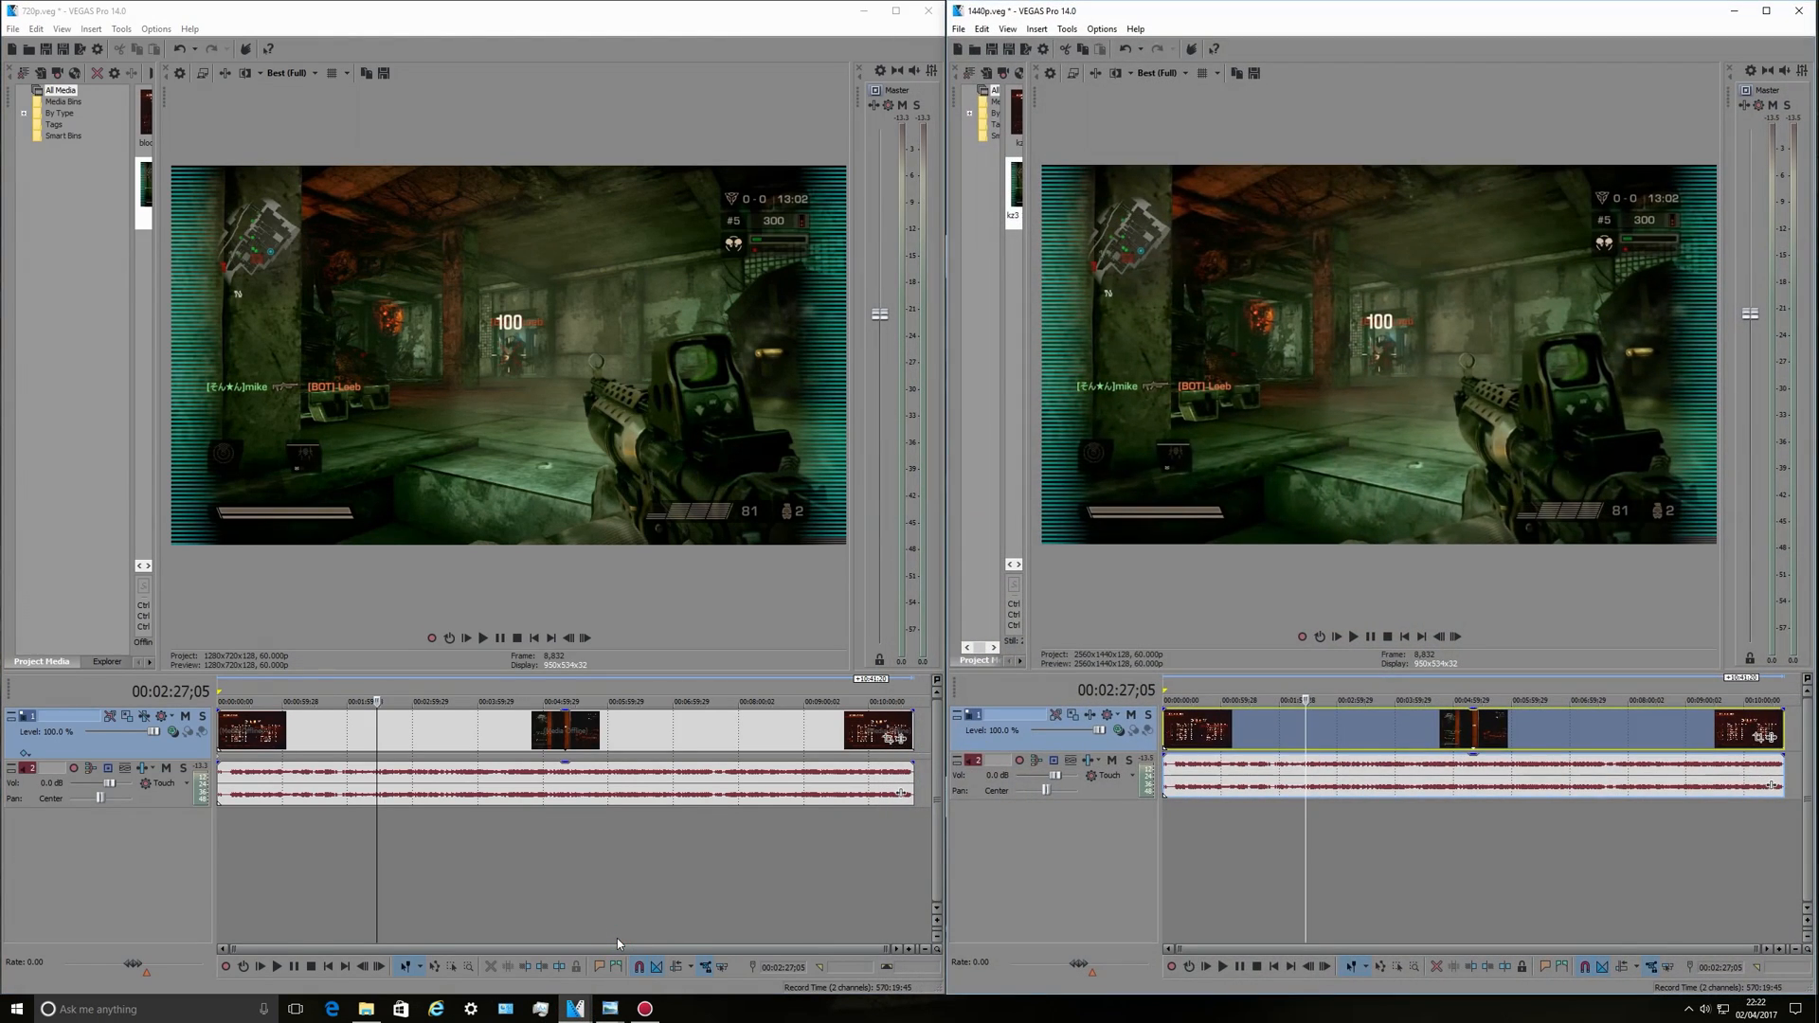
{"action": "mouse_move", "coordinate": [1229, 417]}
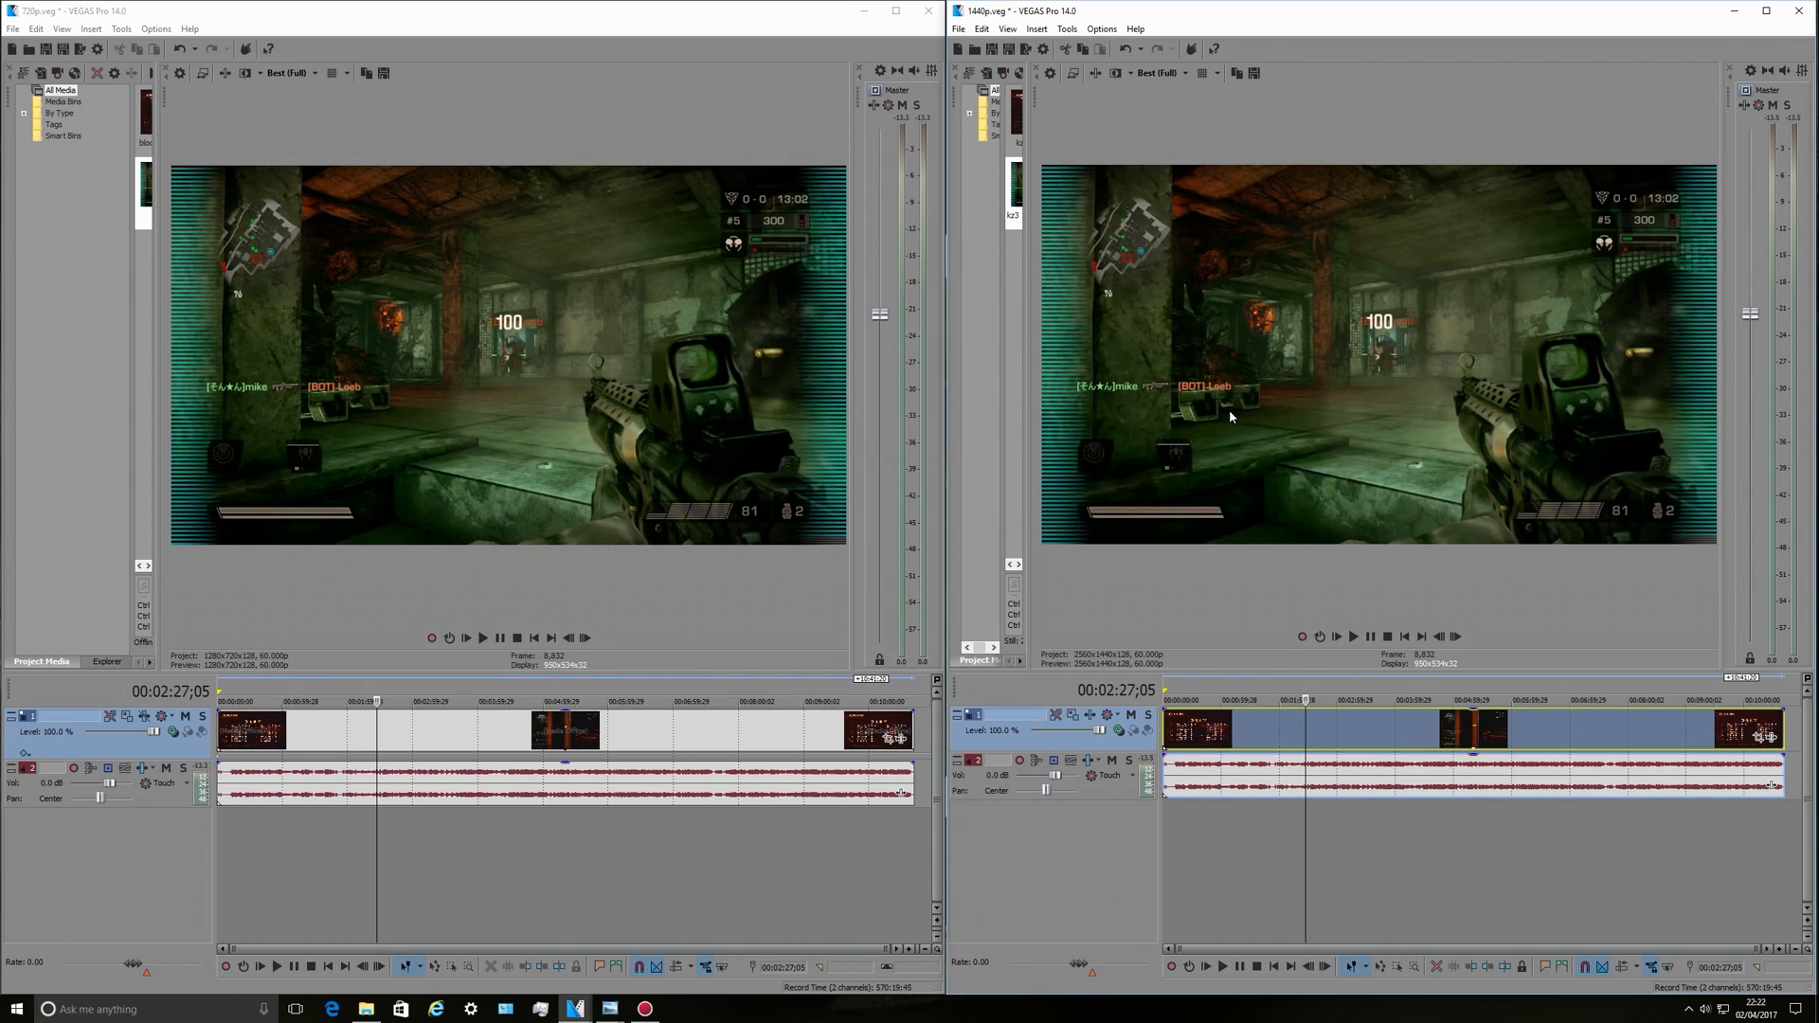
{"action": "mouse_move", "coordinate": [1433, 322]}
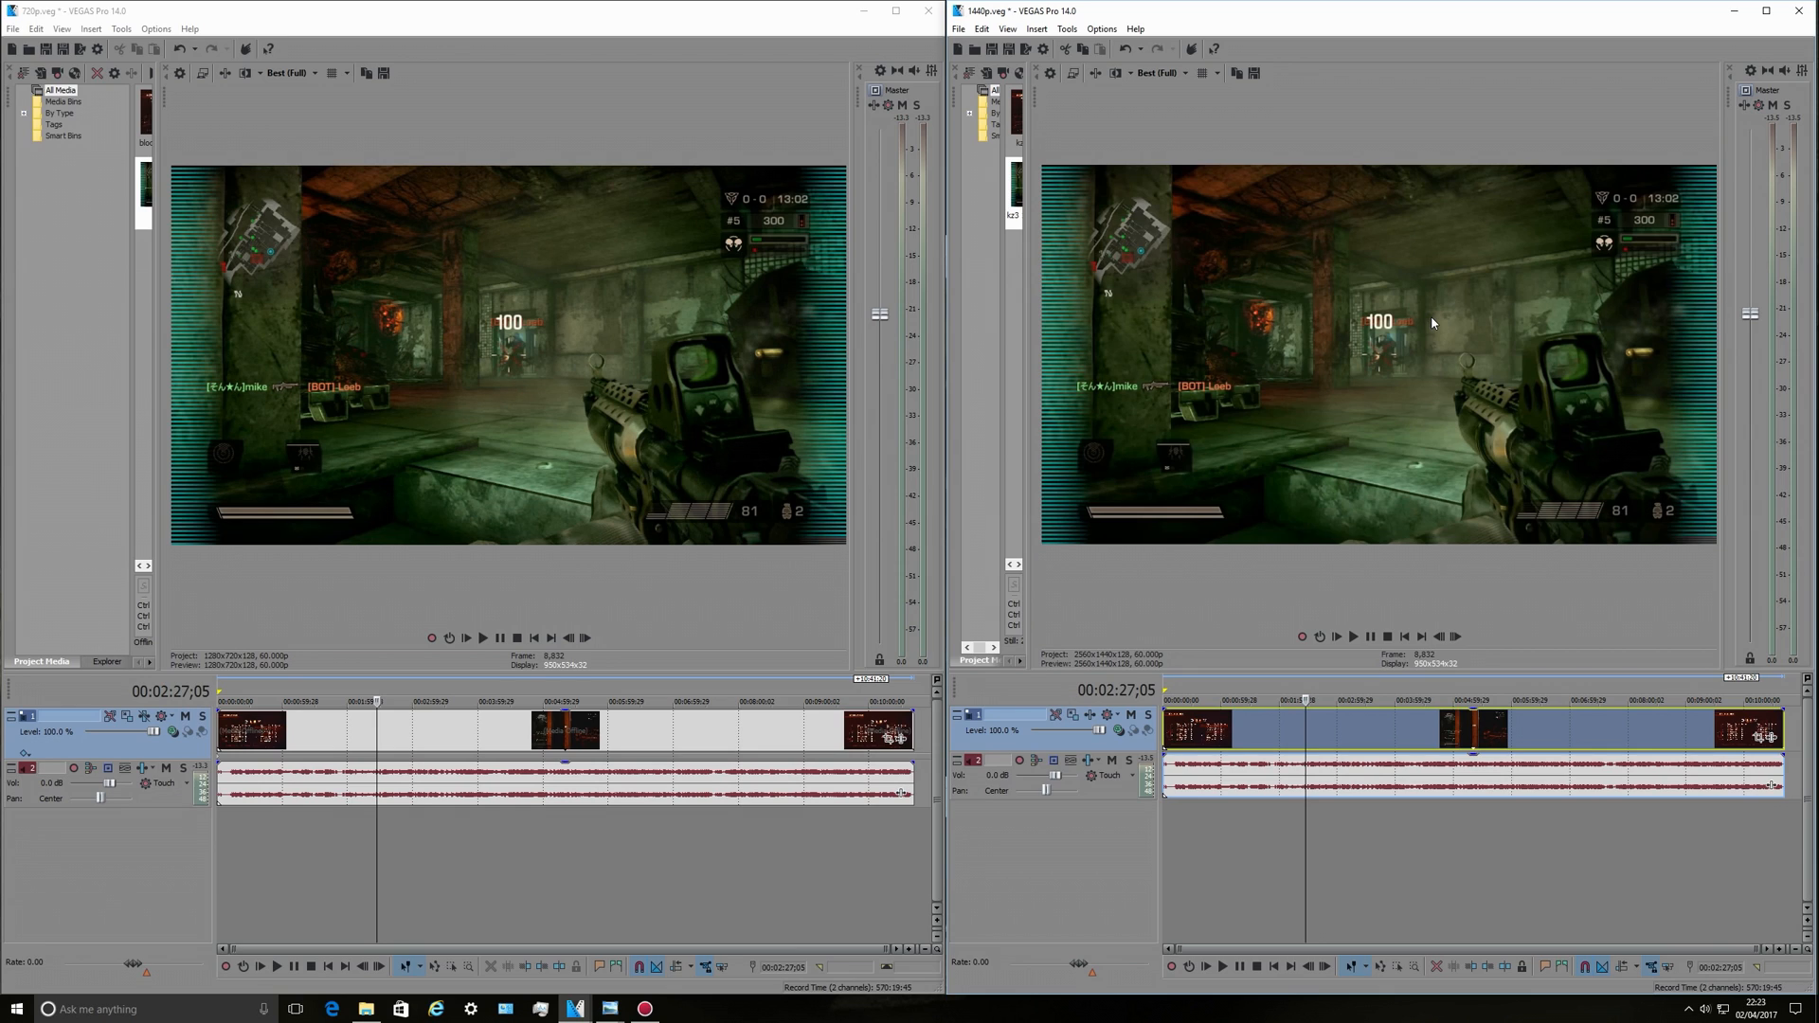
{"action": "mouse_move", "coordinate": [1317, 466]}
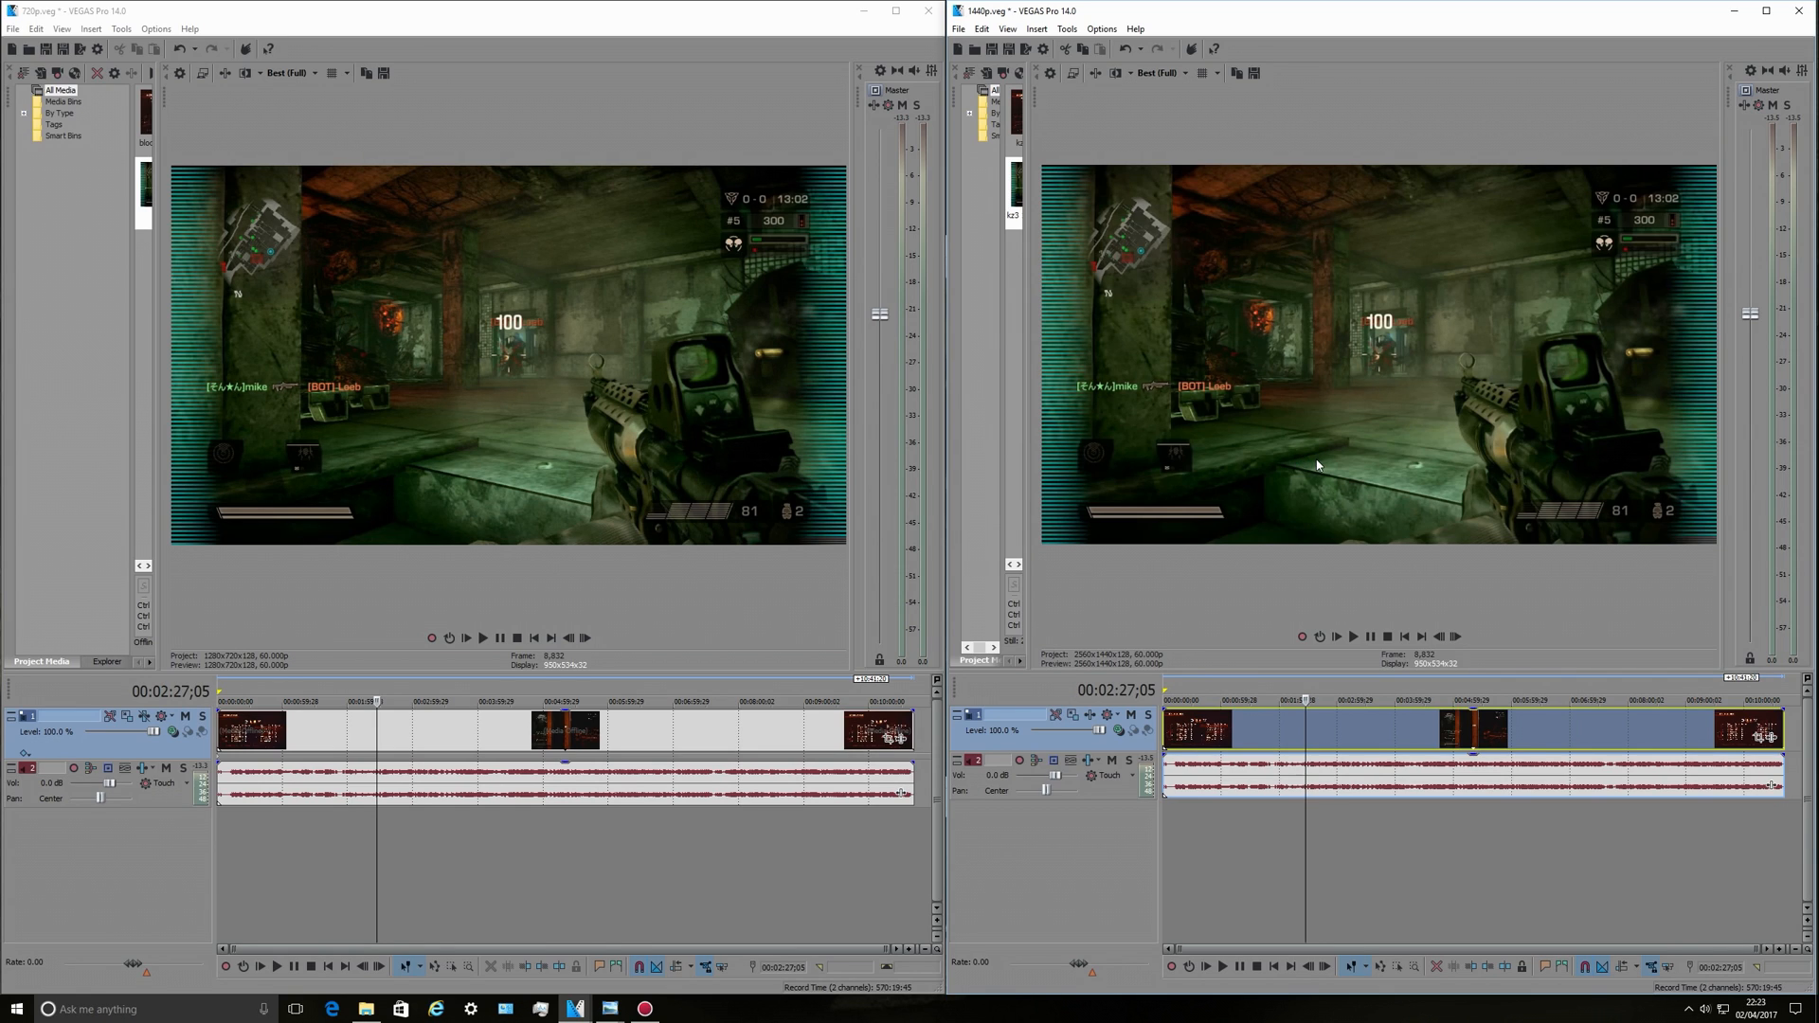
{"action": "mouse_move", "coordinate": [523, 373]}
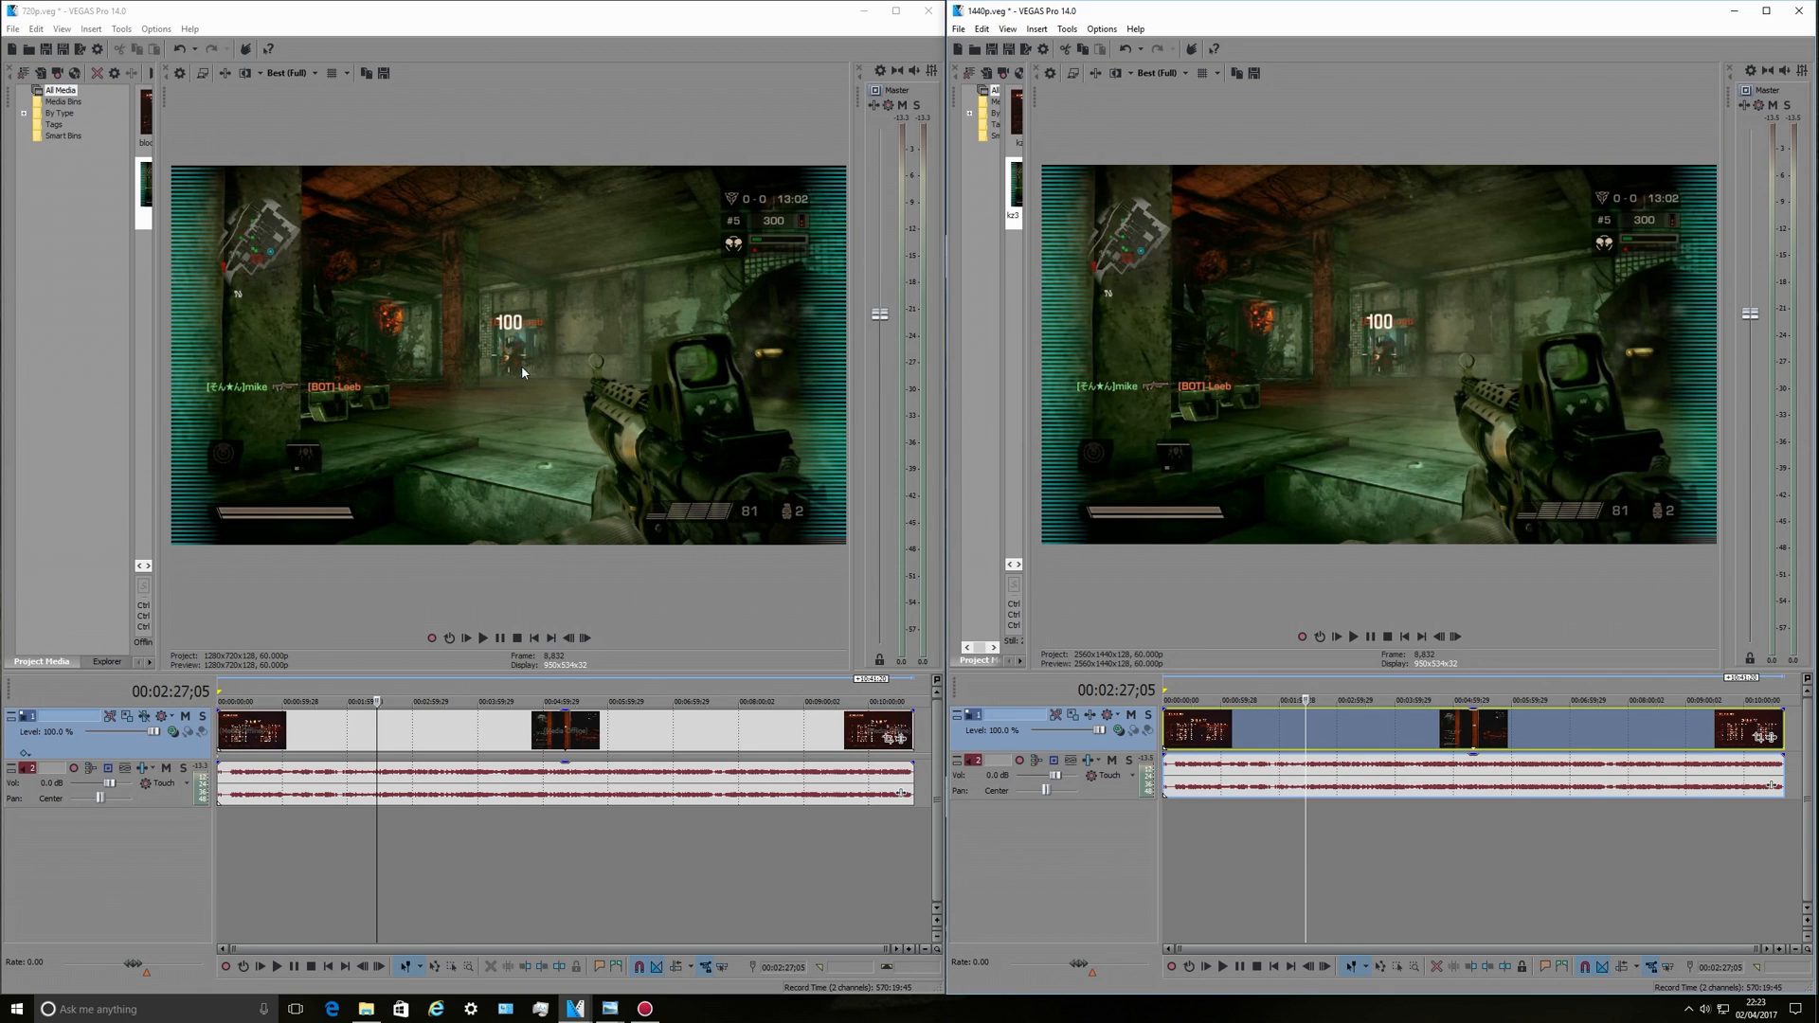
{"action": "mouse_move", "coordinate": [525, 381]}
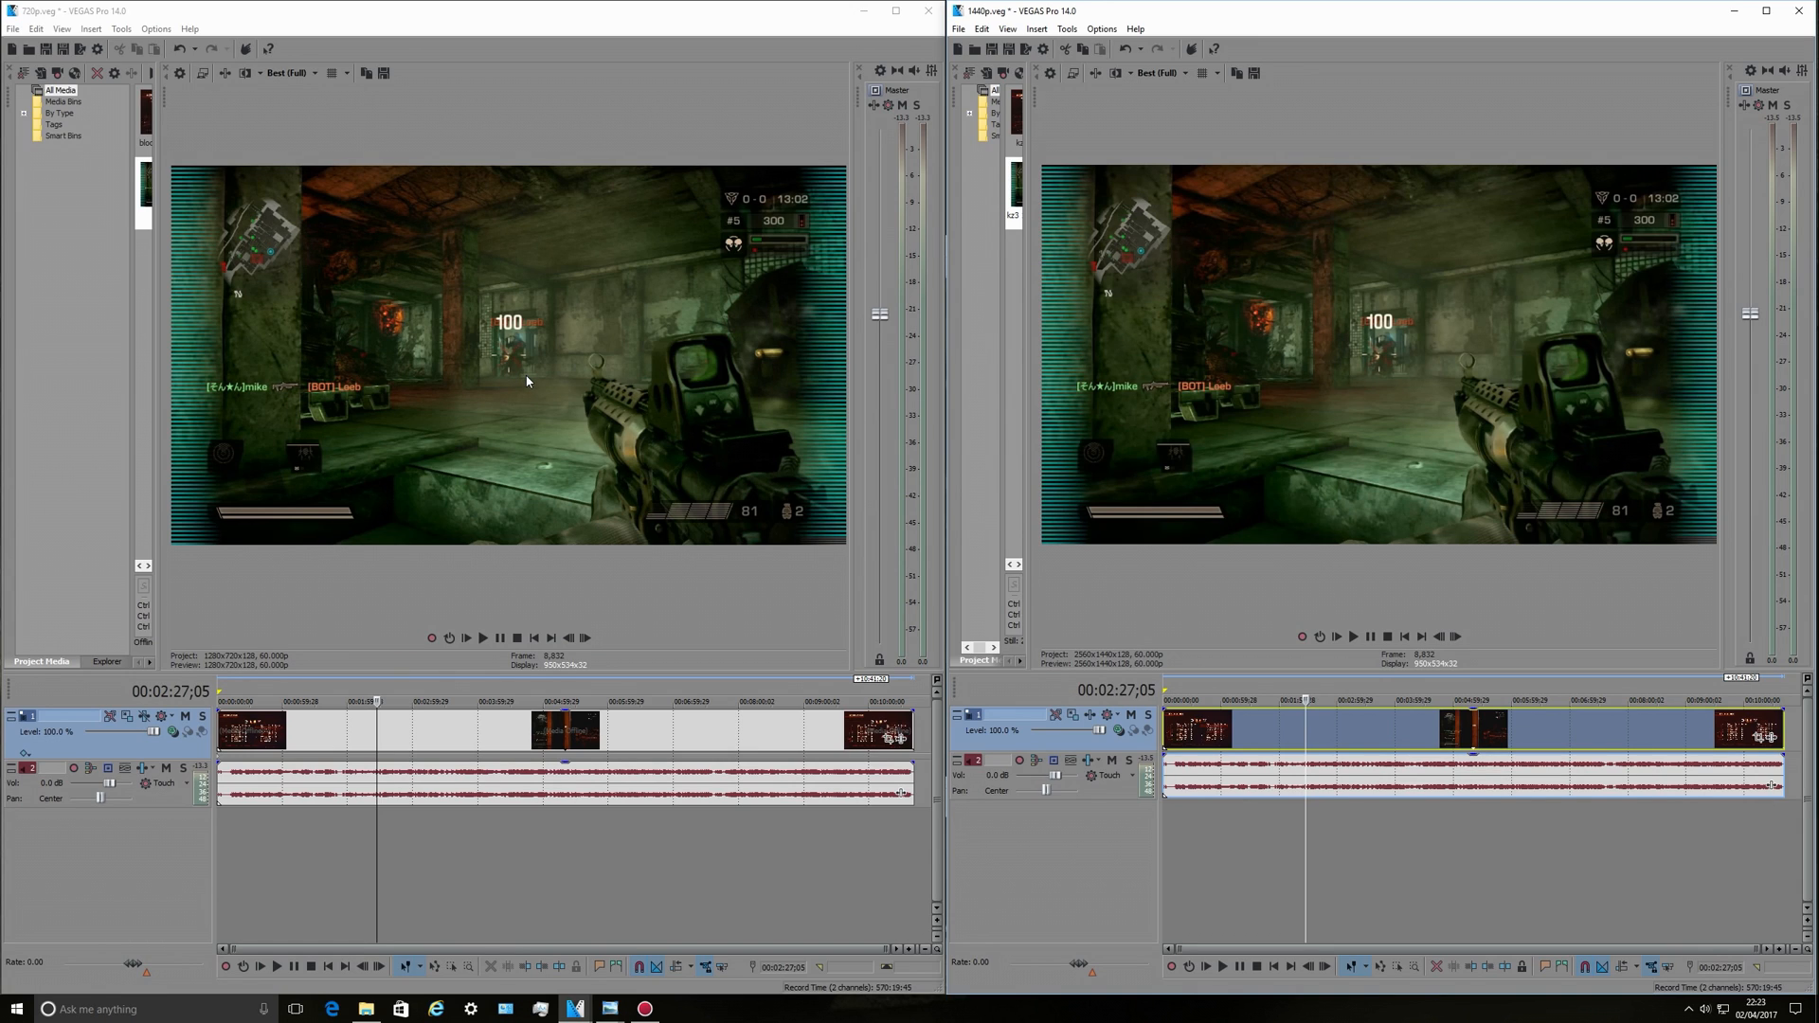
{"action": "mouse_move", "coordinate": [1467, 417]}
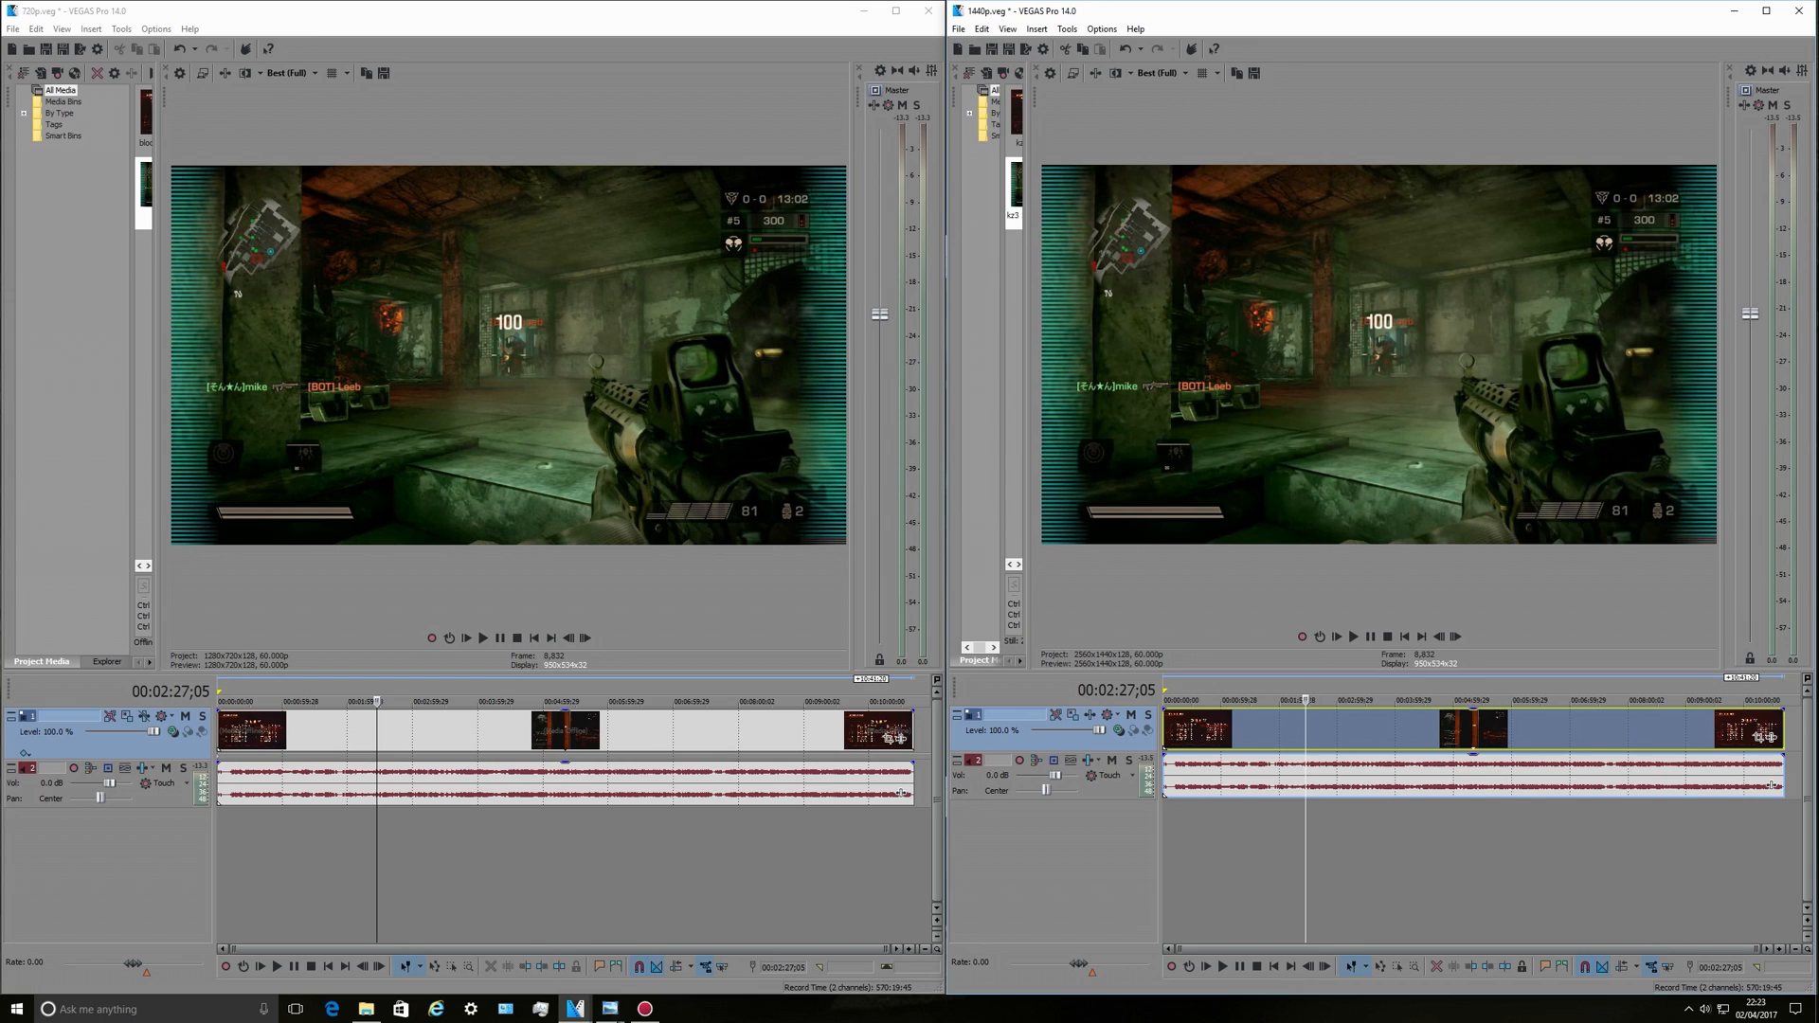
{"action": "mouse_move", "coordinate": [546, 572]}
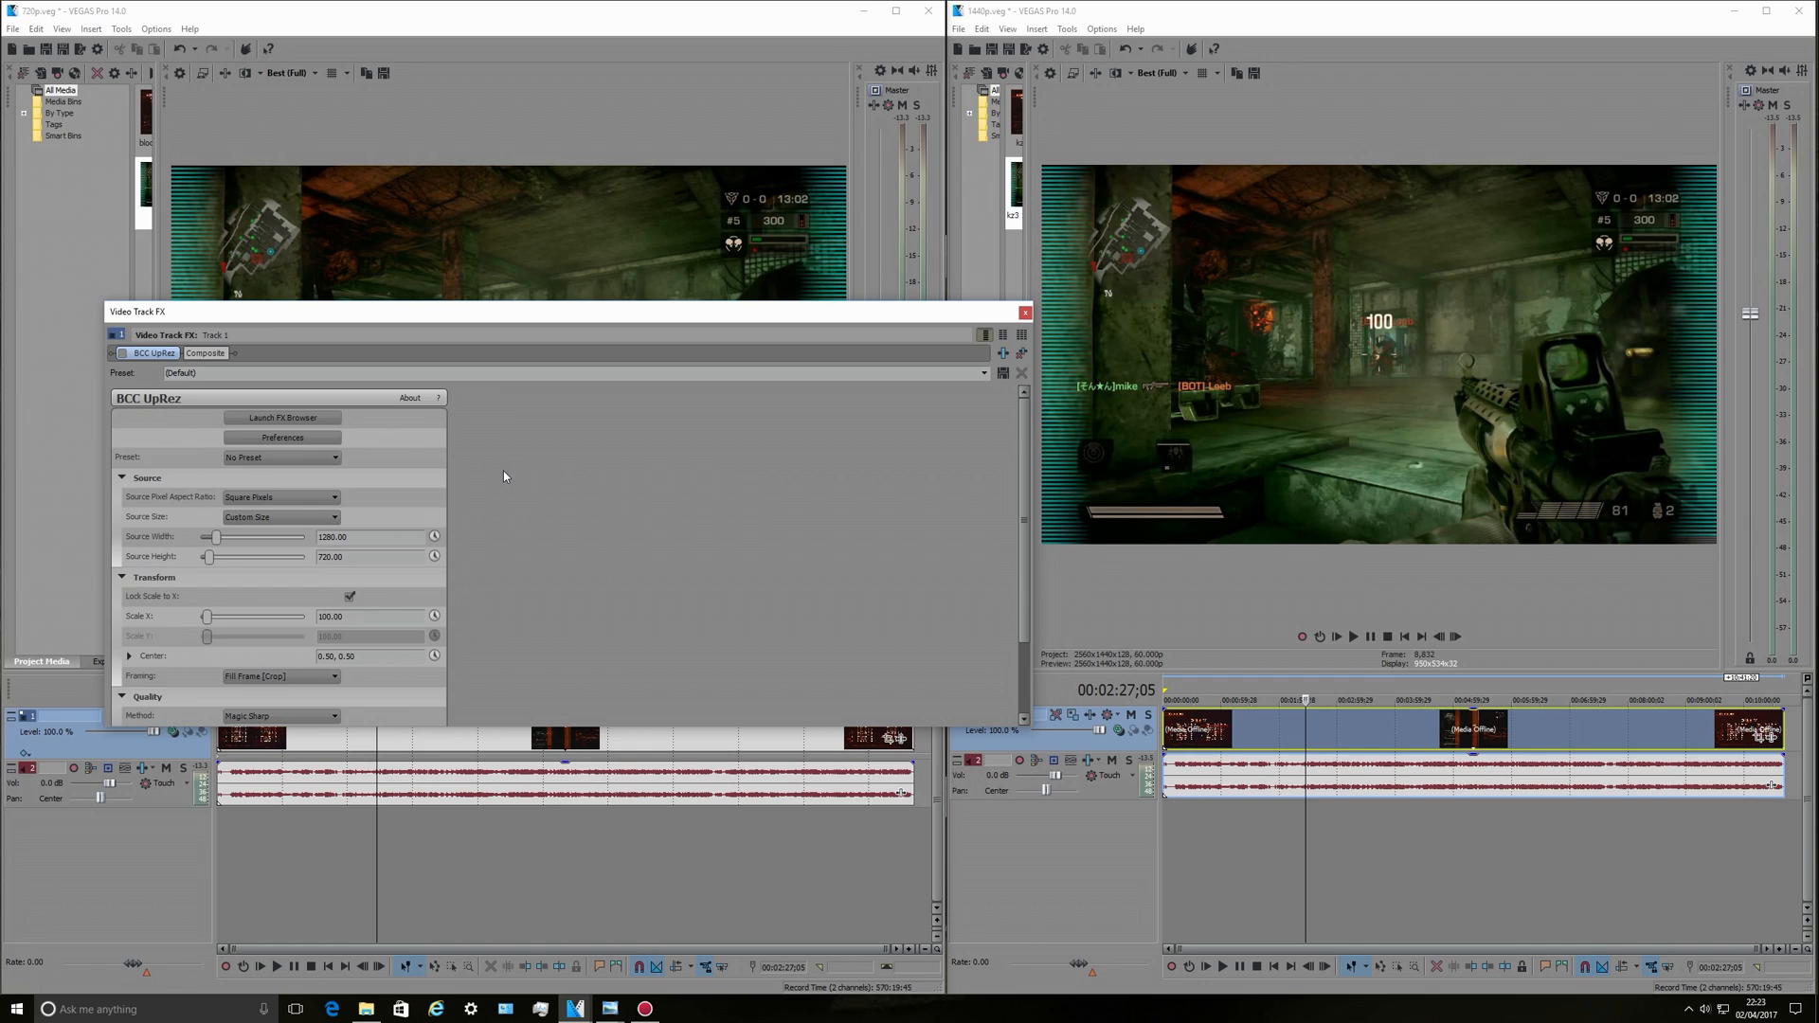
{"action": "left_click", "coordinate": [112, 352]}
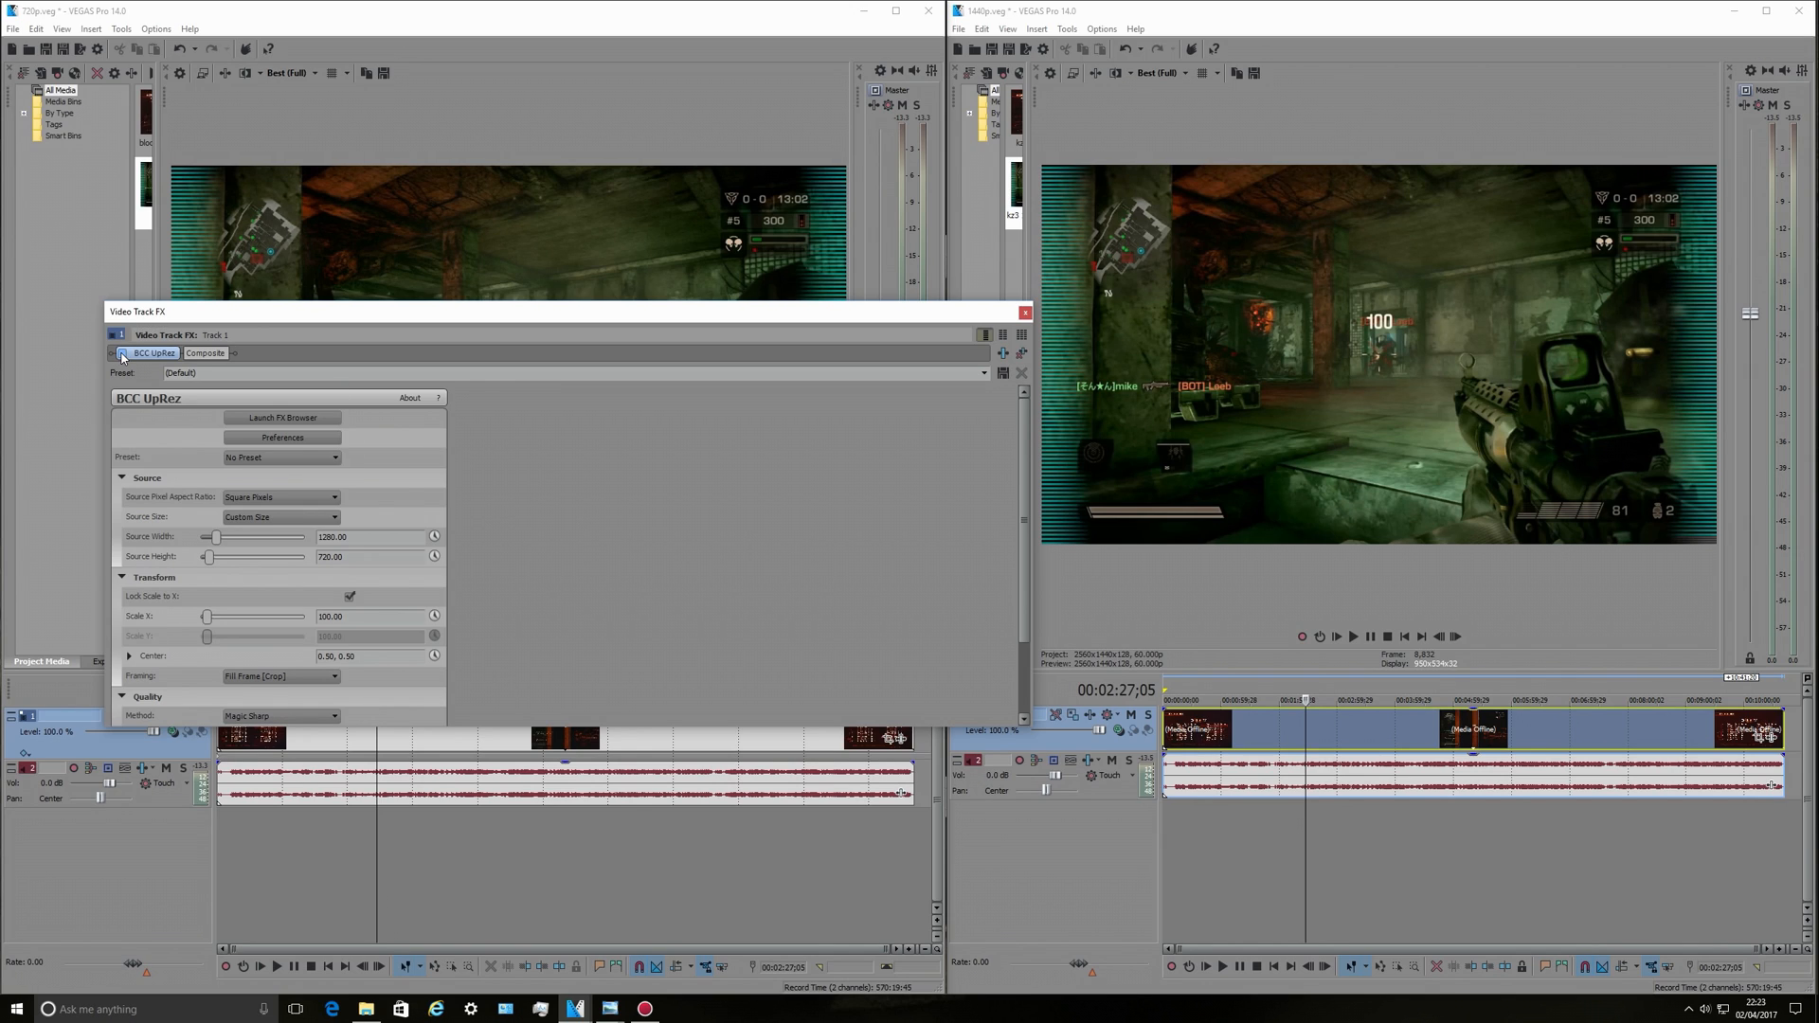
{"action": "left_click", "coordinate": [334, 496]}
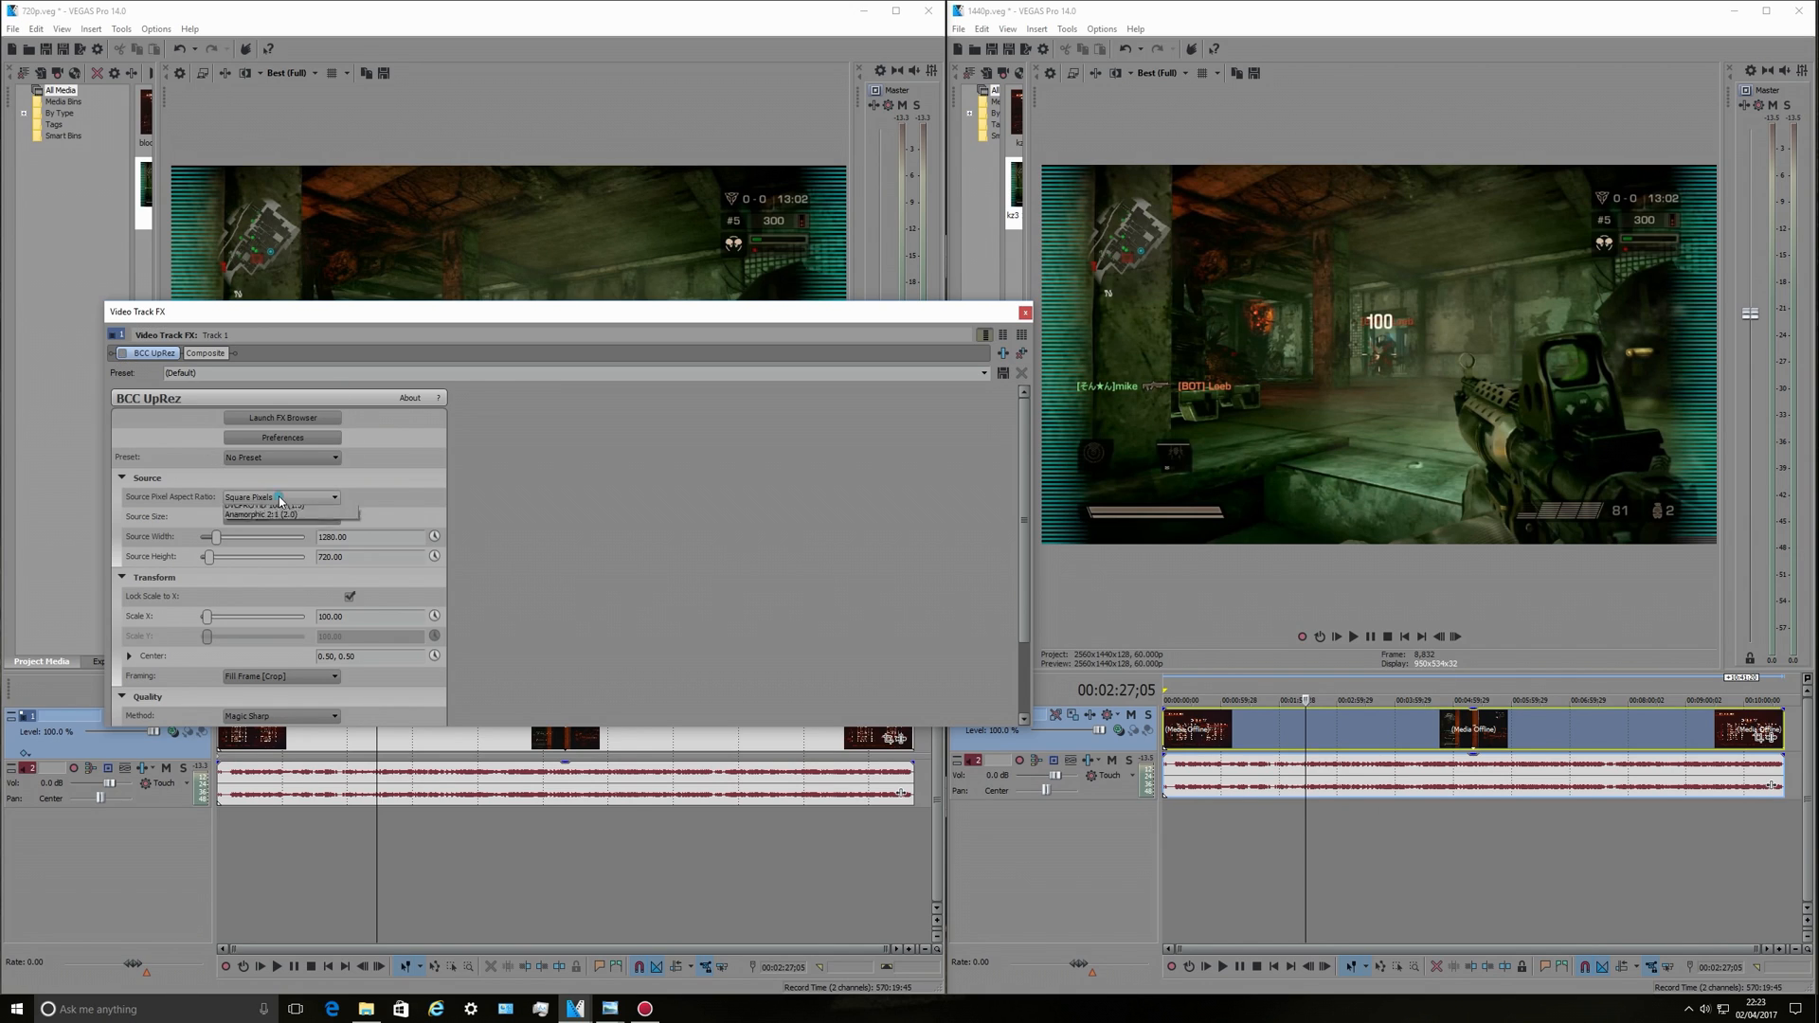
{"action": "left_click", "coordinate": [284, 515]}
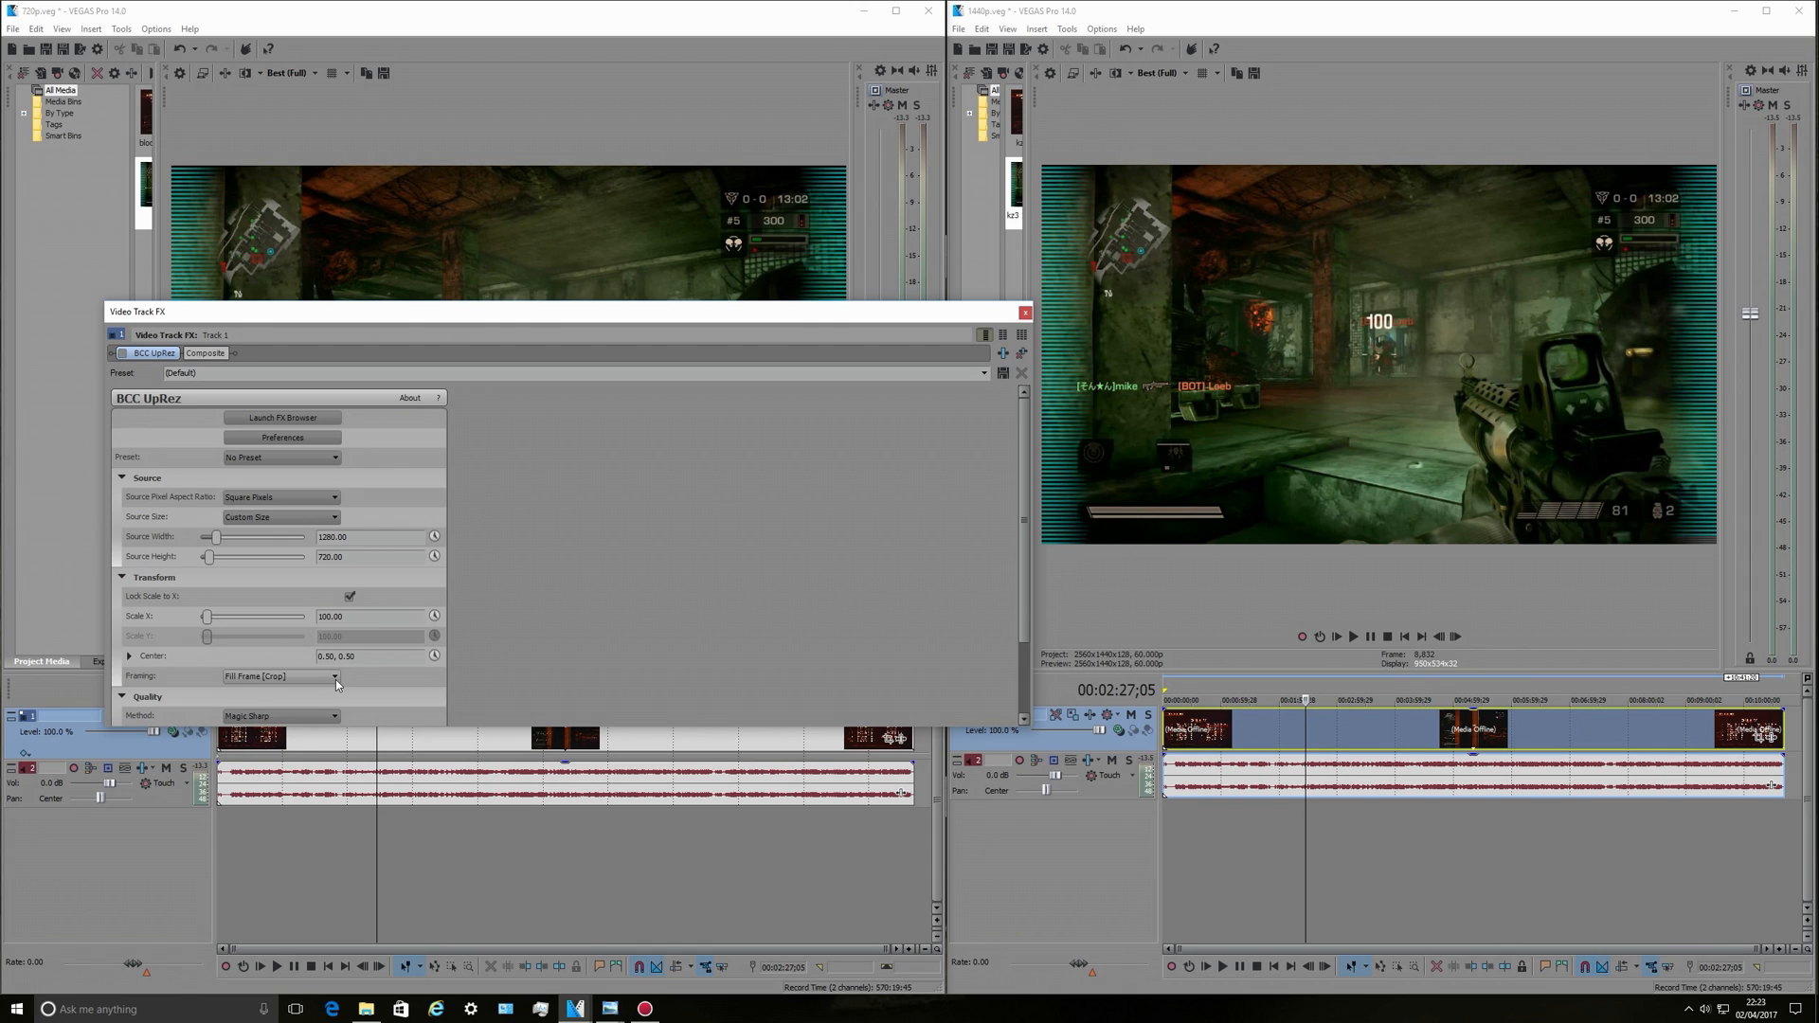
{"action": "left_click", "coordinate": [336, 677]}
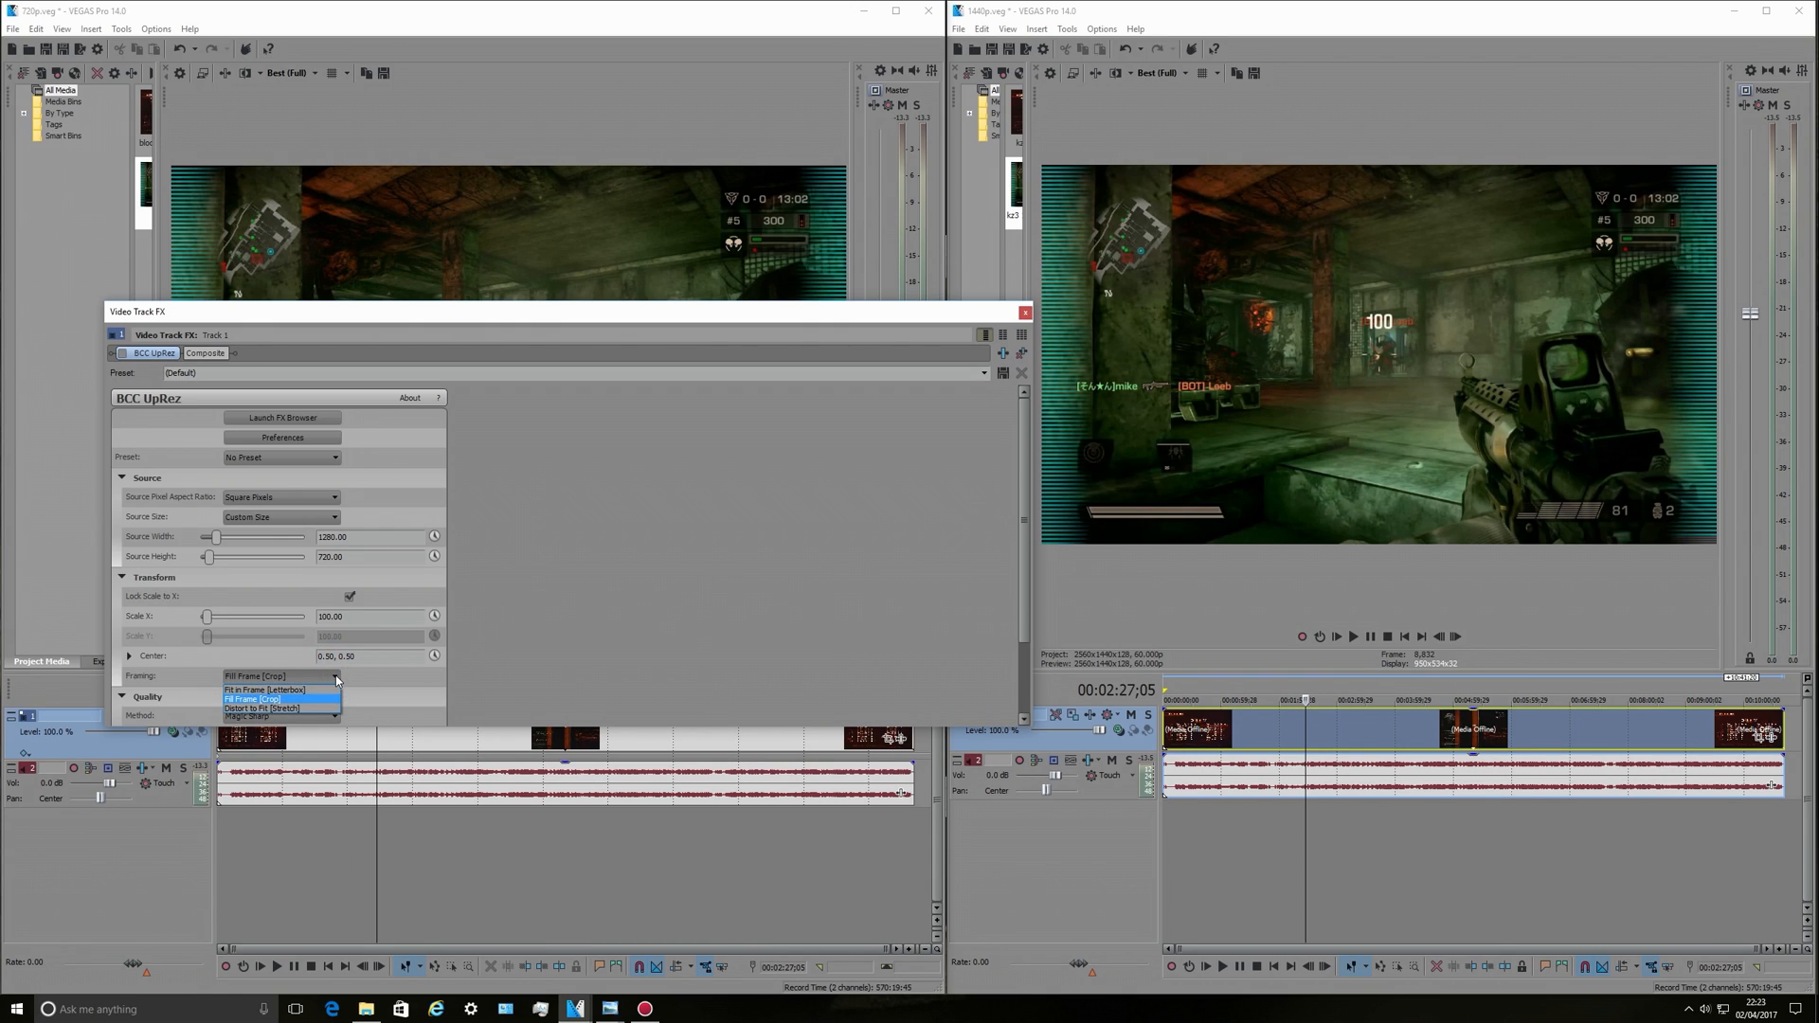
{"action": "left_click", "coordinate": [279, 699]}
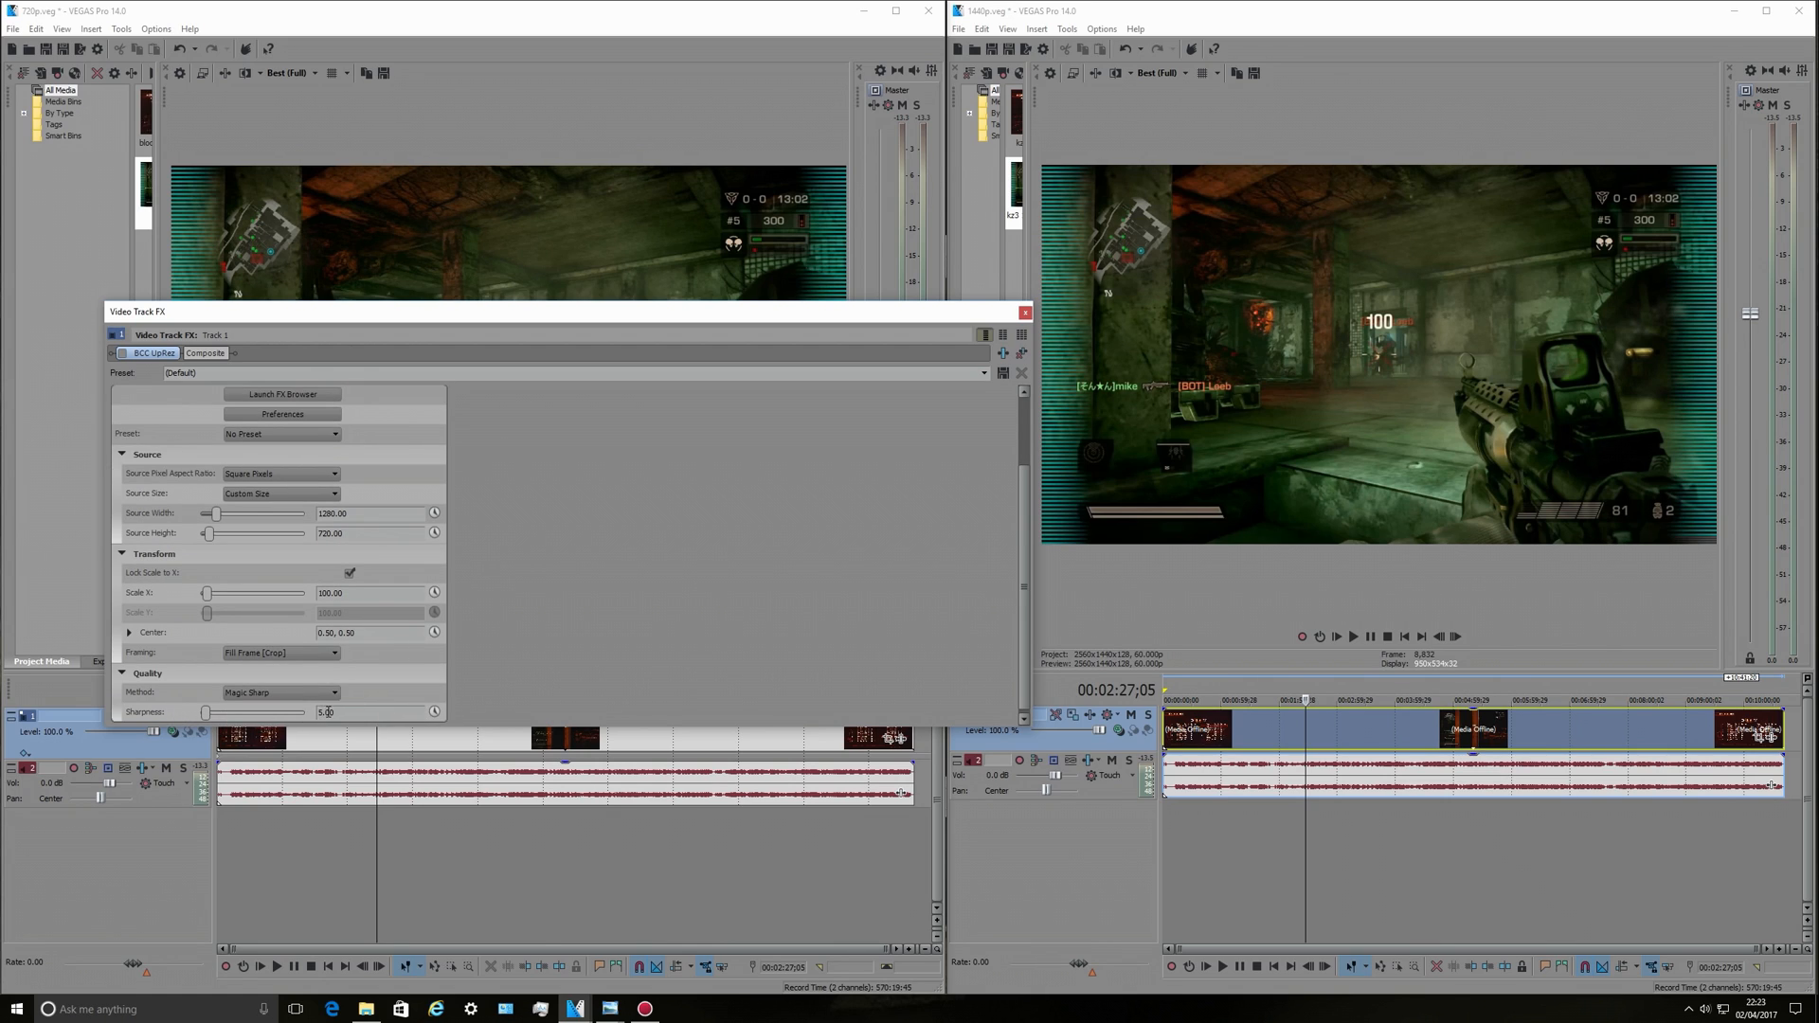
{"action": "left_click", "coordinate": [337, 712]}
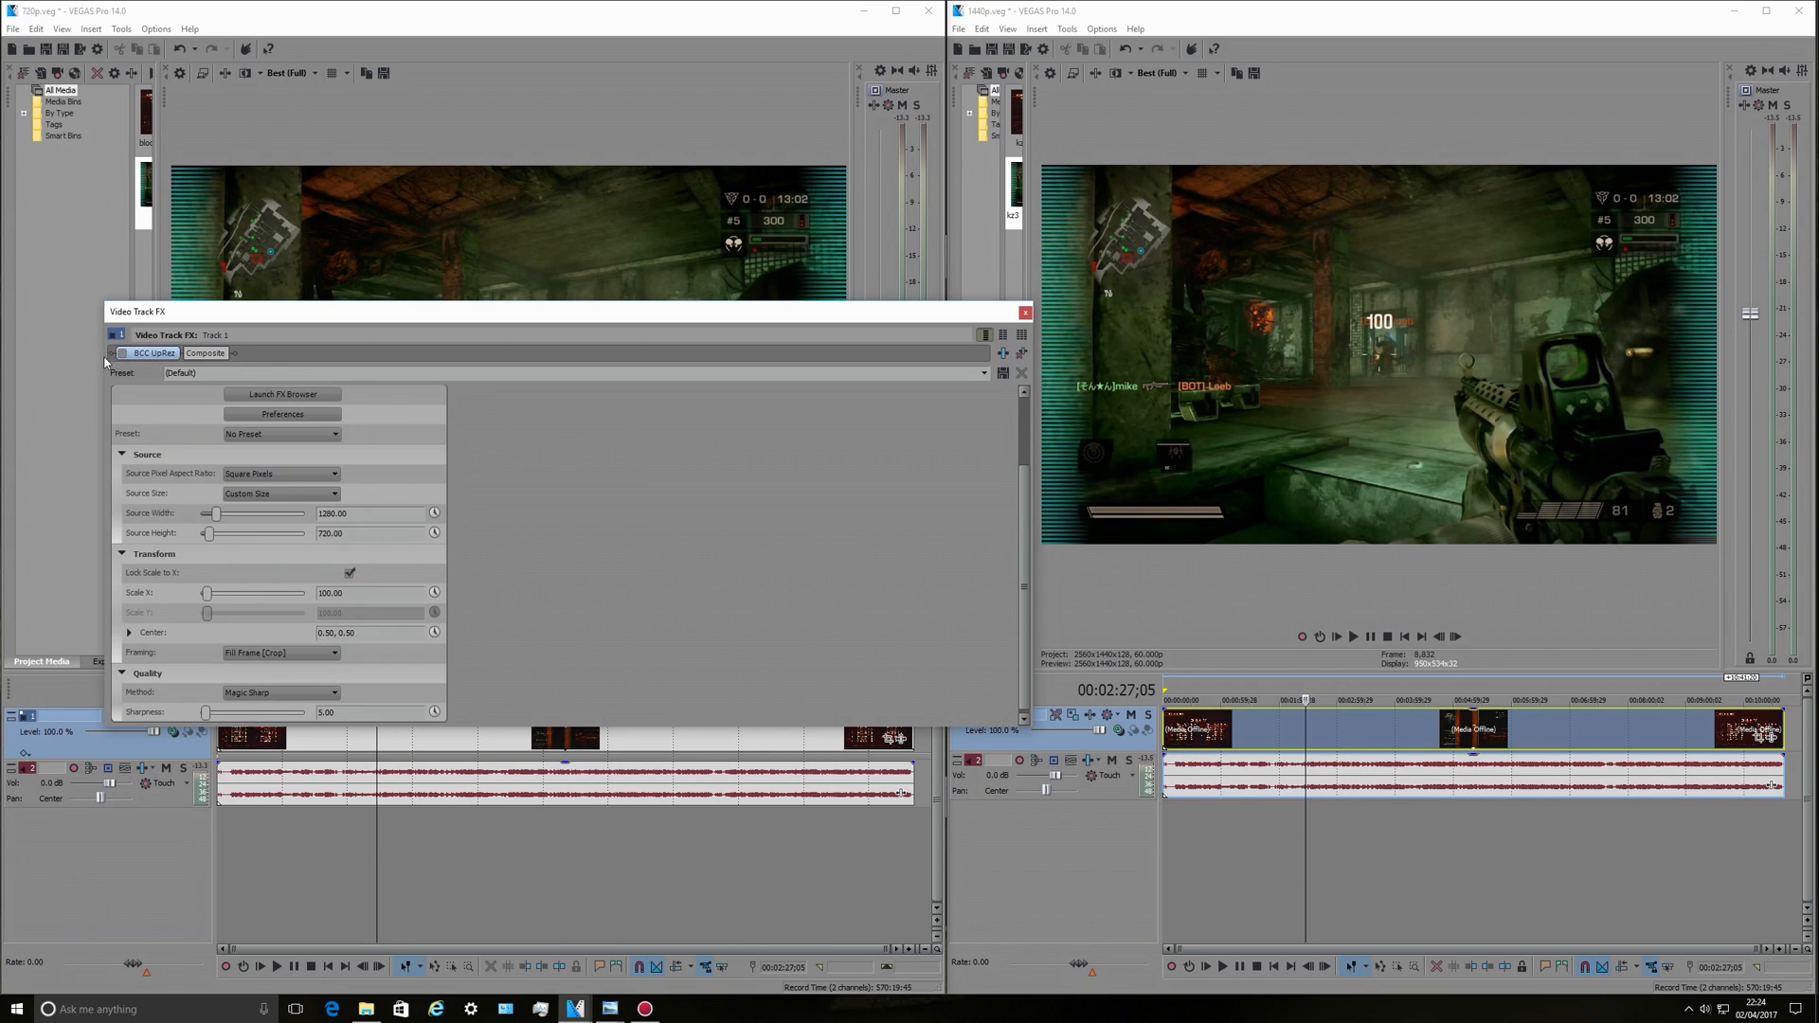
{"action": "left_click", "coordinate": [121, 352]}
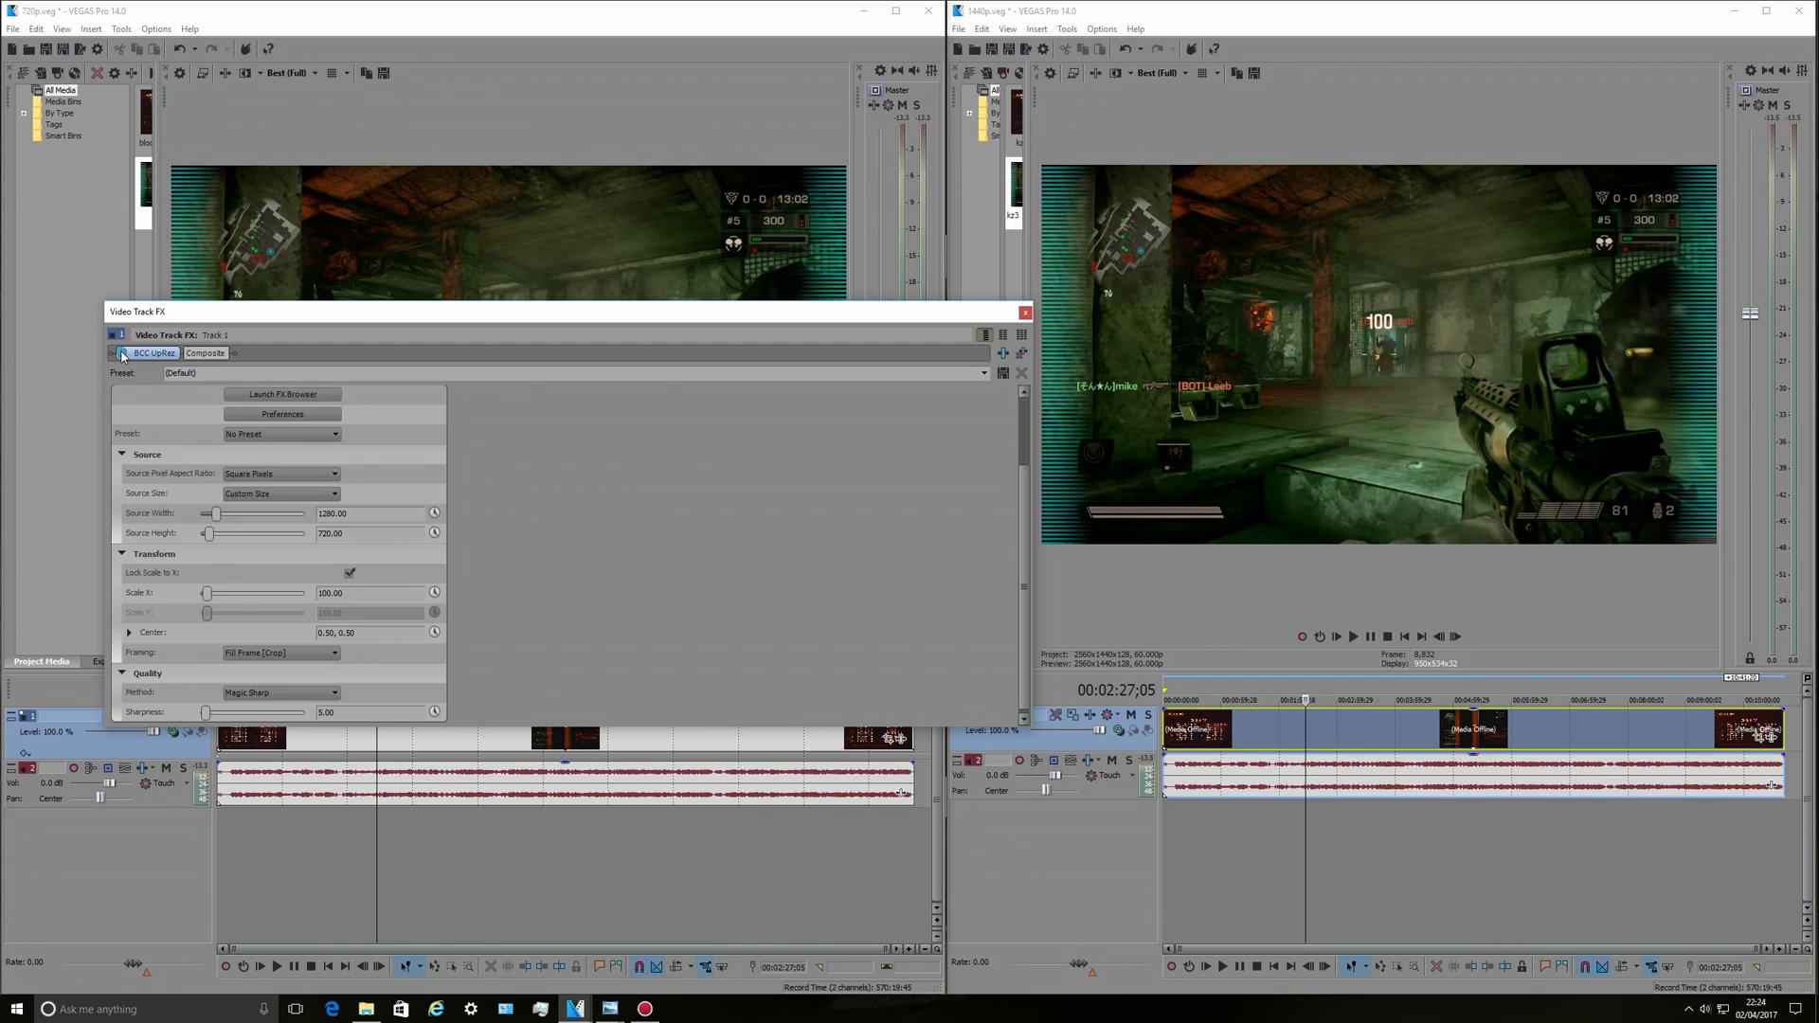
Close the BCC UpRez Video Track FX settings to see the 720p preview.
{"action": "left_click", "coordinate": [1026, 313]}
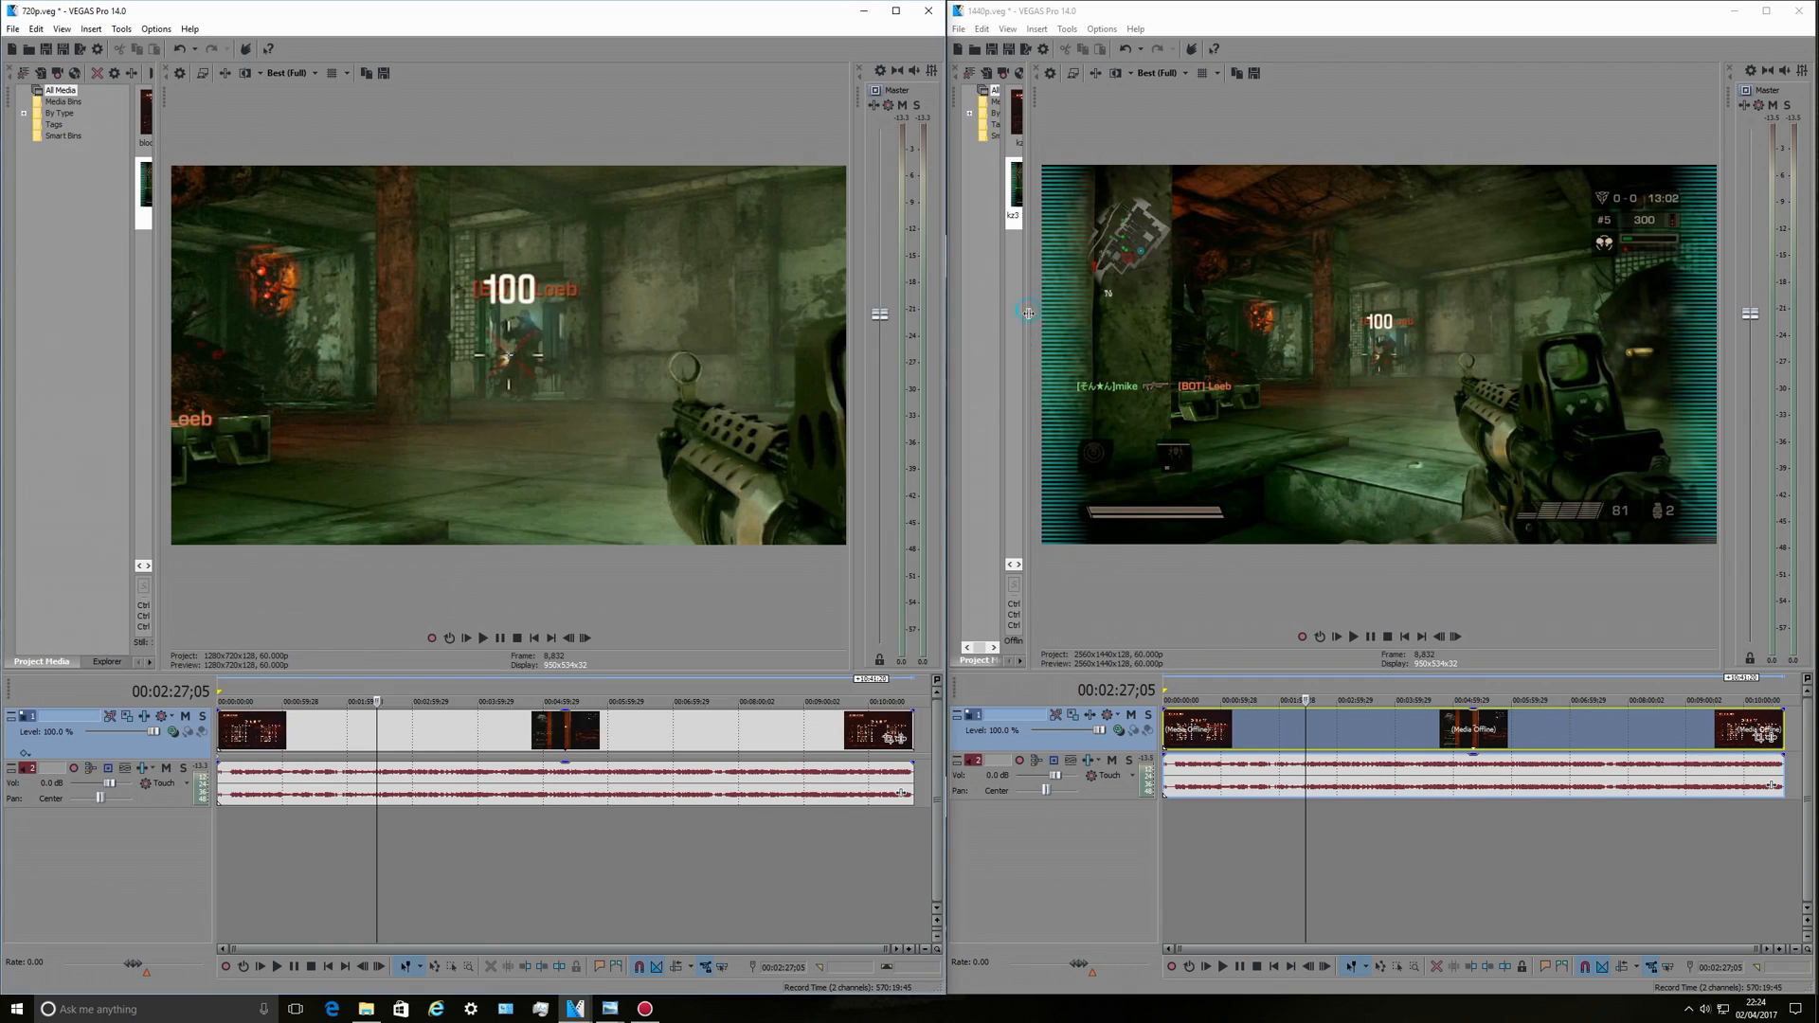
{"action": "mouse_move", "coordinate": [974, 504]}
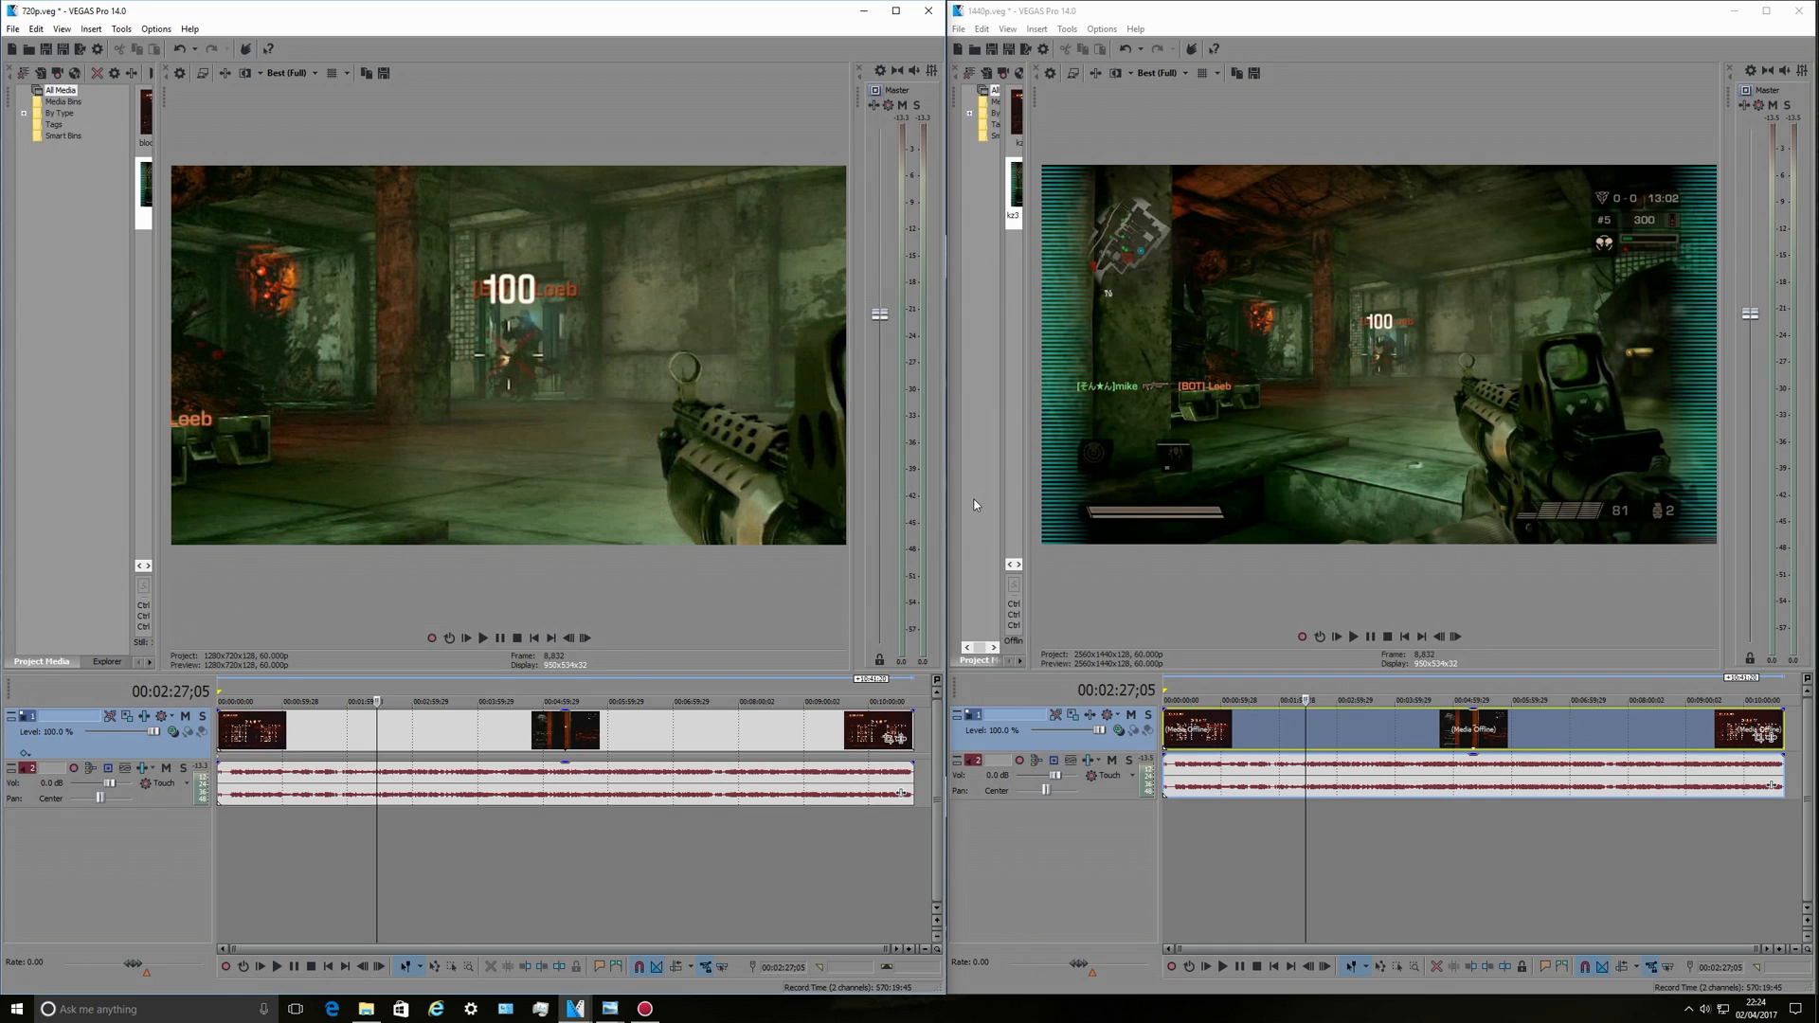
{"action": "mouse_move", "coordinate": [735, 667]}
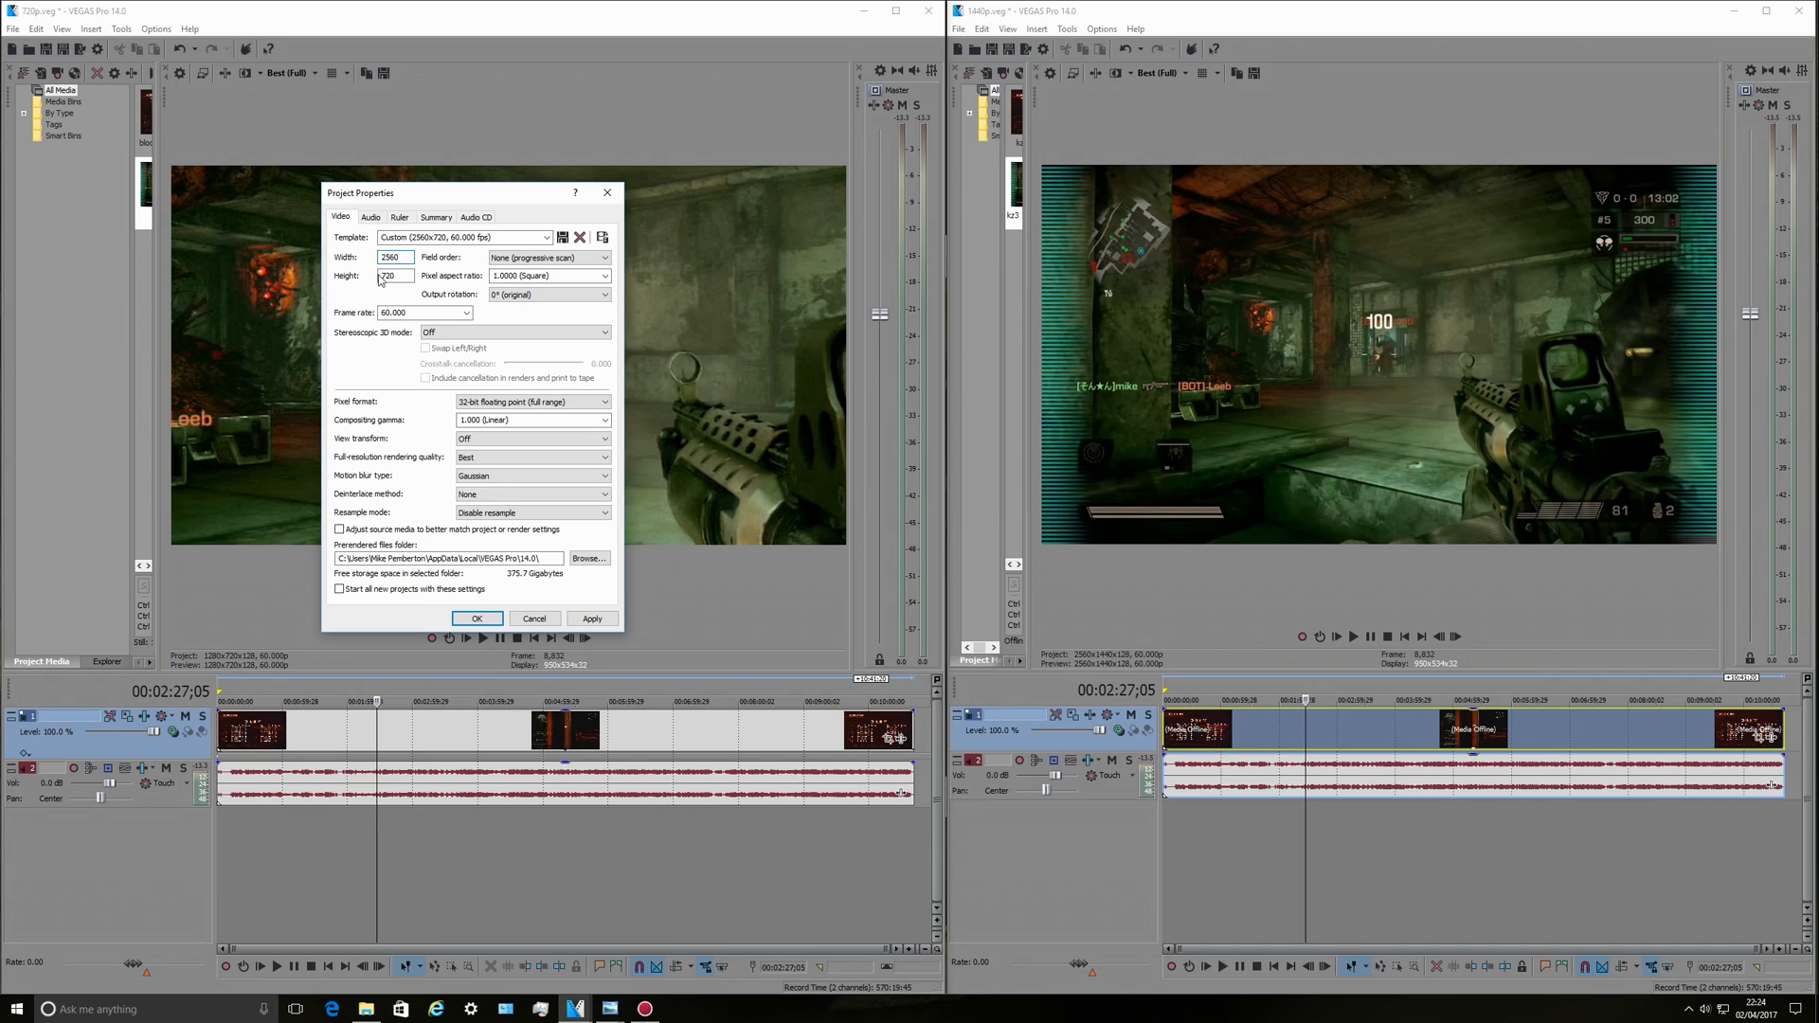
Set the project height to 1440 and confirm the 2560x1440 project size.
{"action": "triple_click", "coordinate": [394, 275]}
{"action": "type", "text": "1440"}
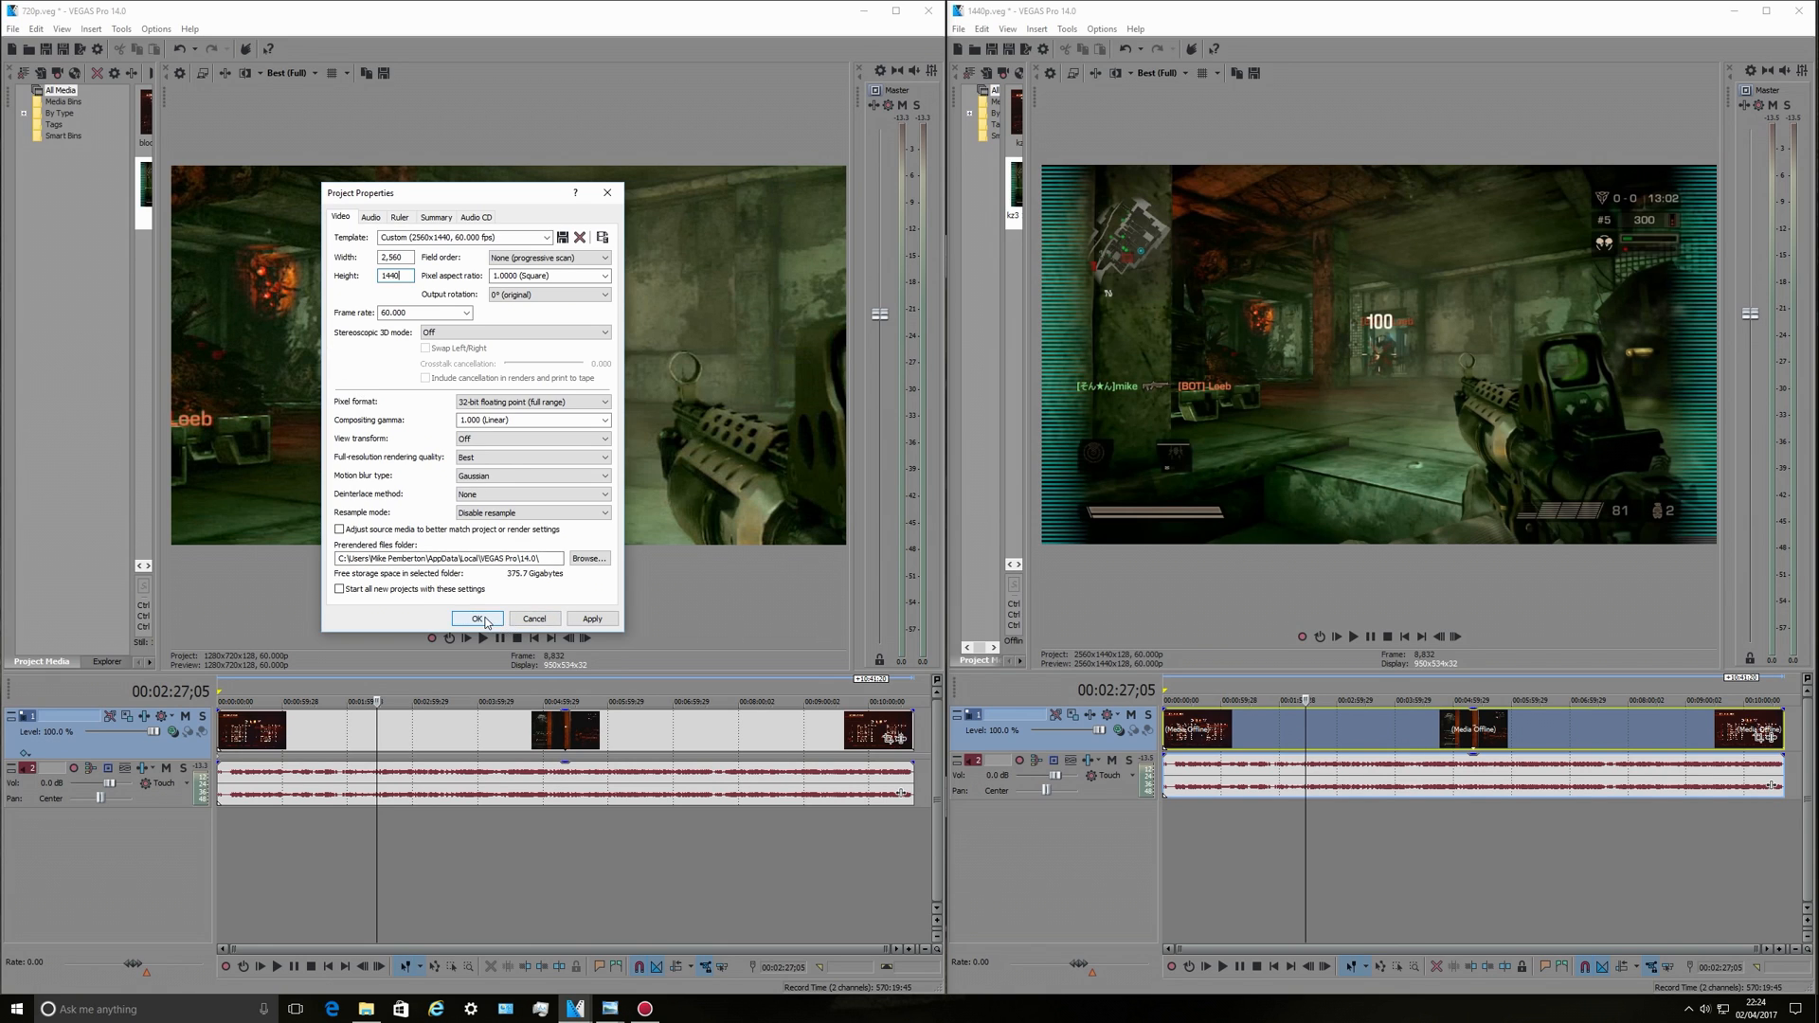
{"action": "left_click", "coordinate": [474, 617]}
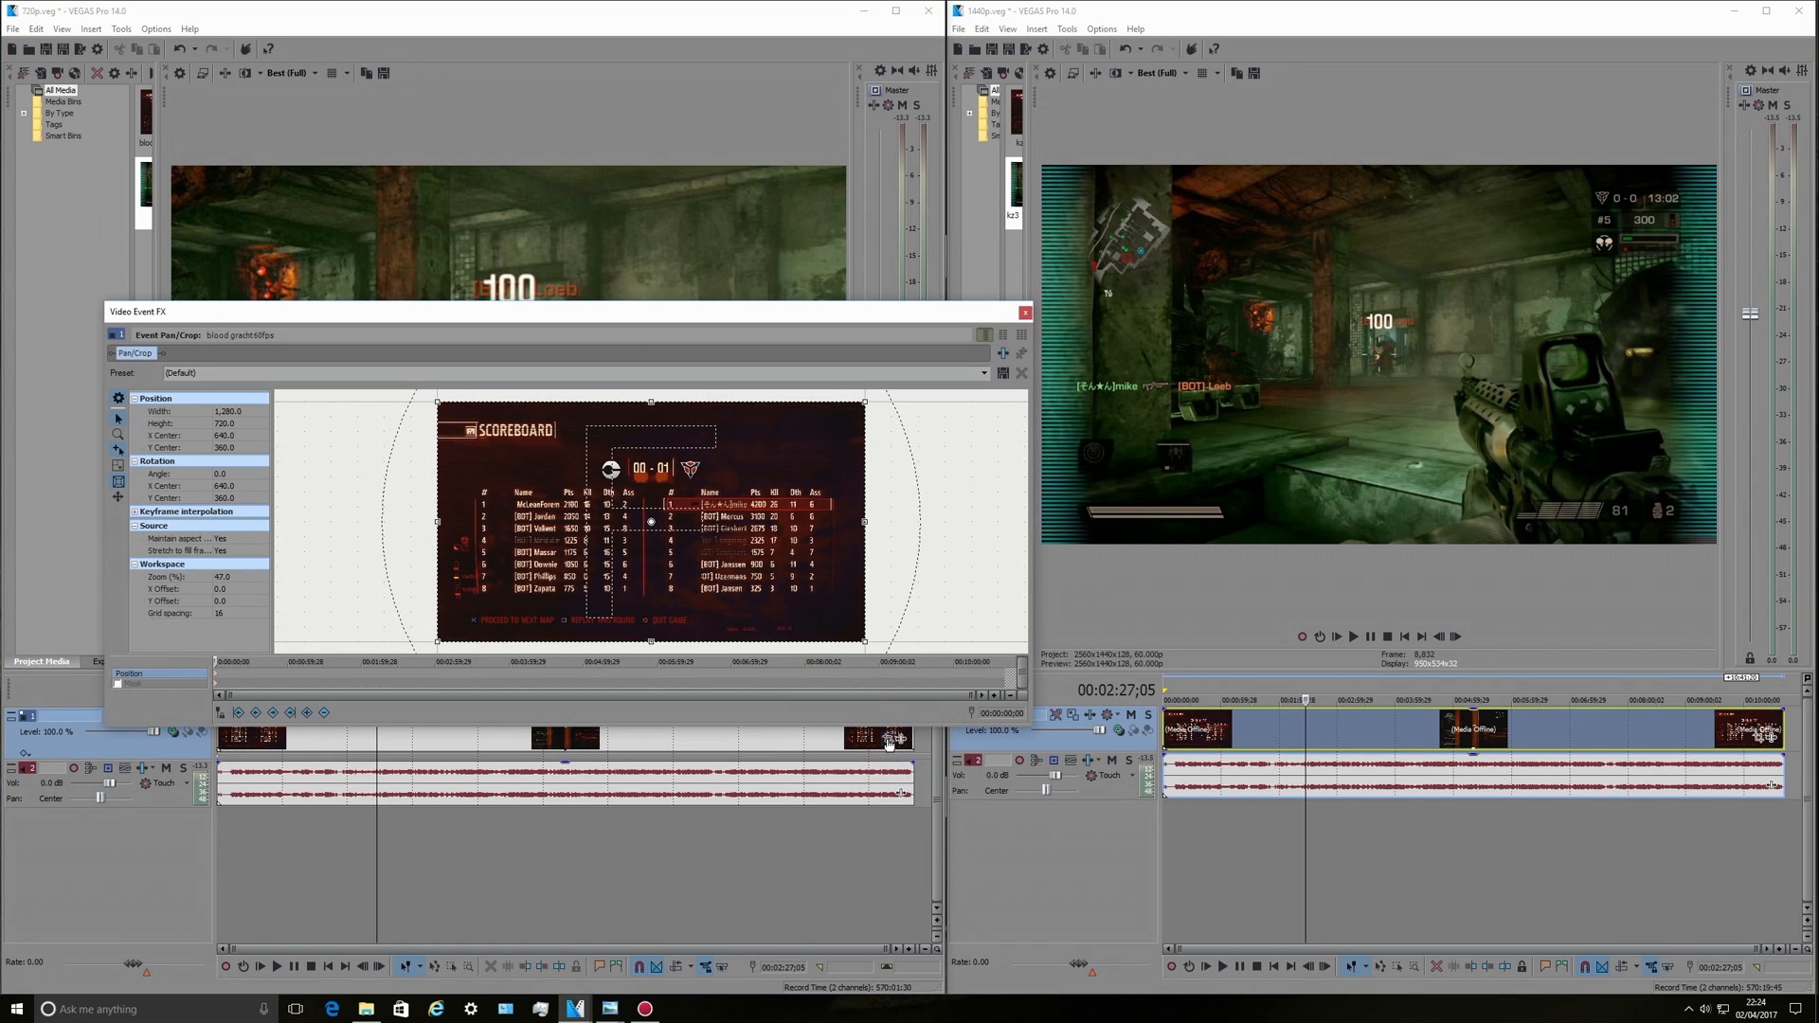
Set the scoreboard clip's Pan/Crop framing to Width 2560 and Height 1440.
{"action": "triple_click", "coordinate": [220, 411]}
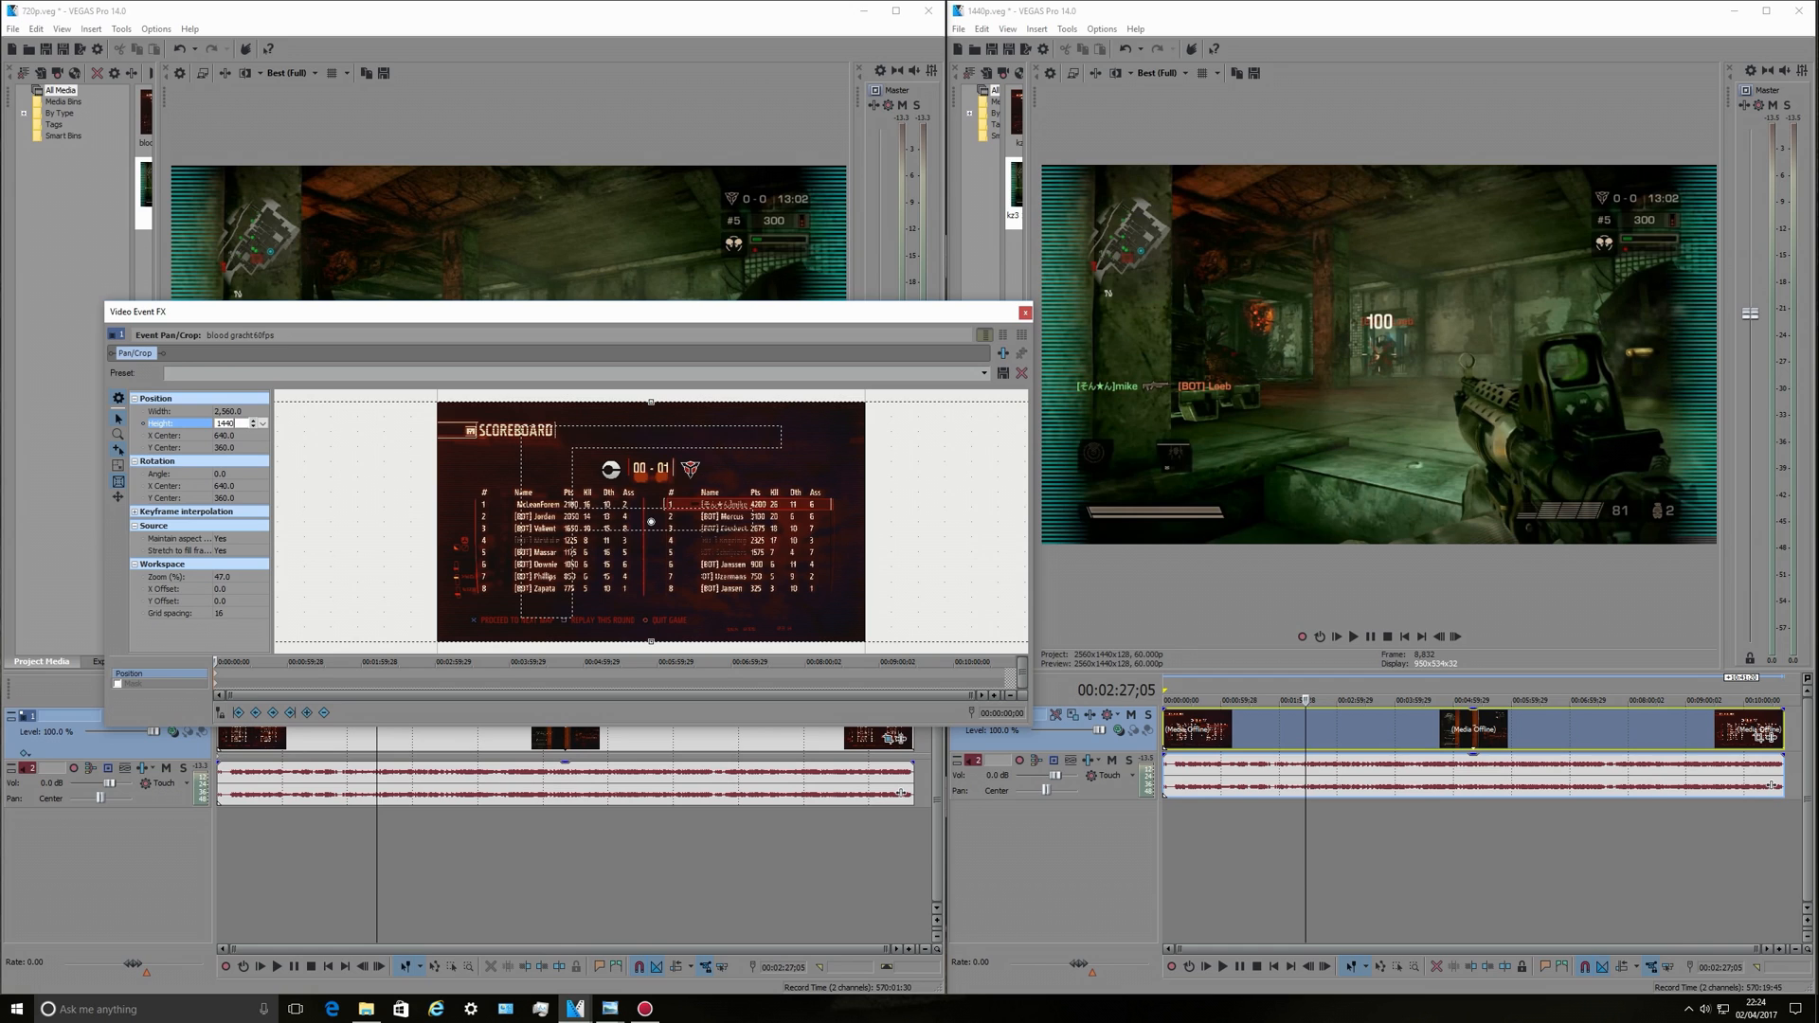
{"action": "triple_click", "coordinate": [223, 422]}
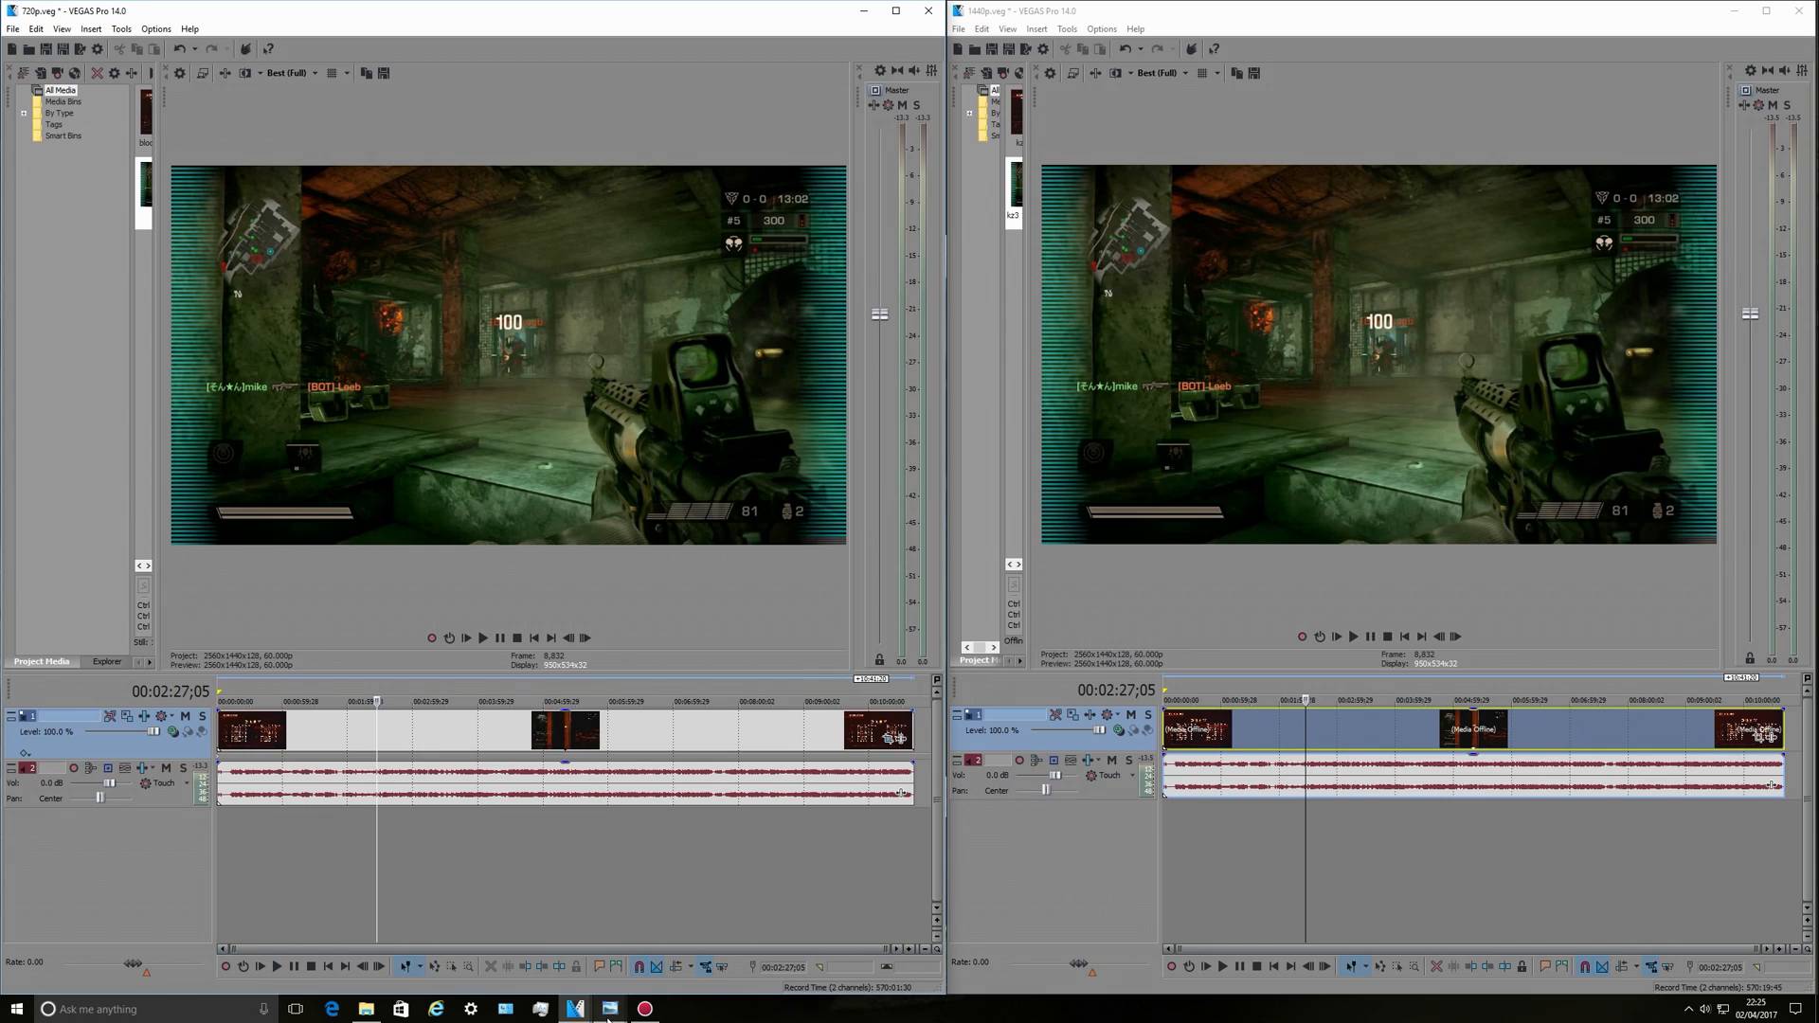
{"action": "mouse_move", "coordinate": [572, 1008]}
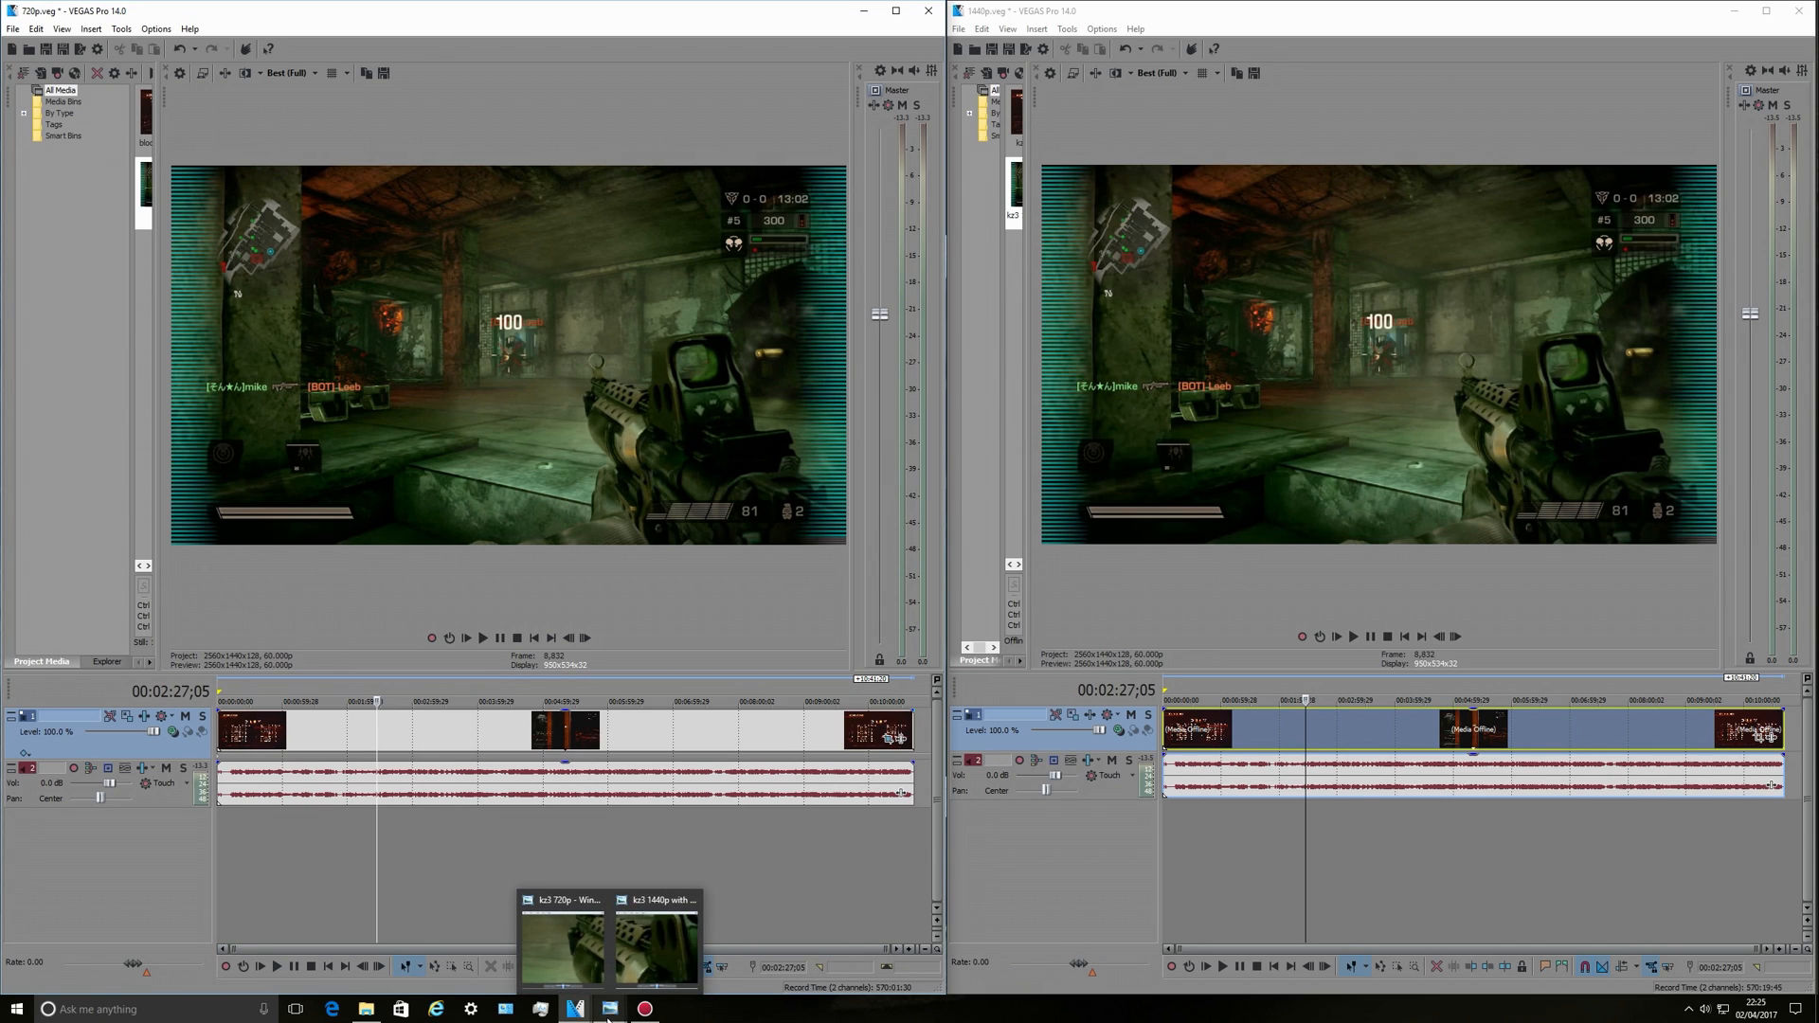